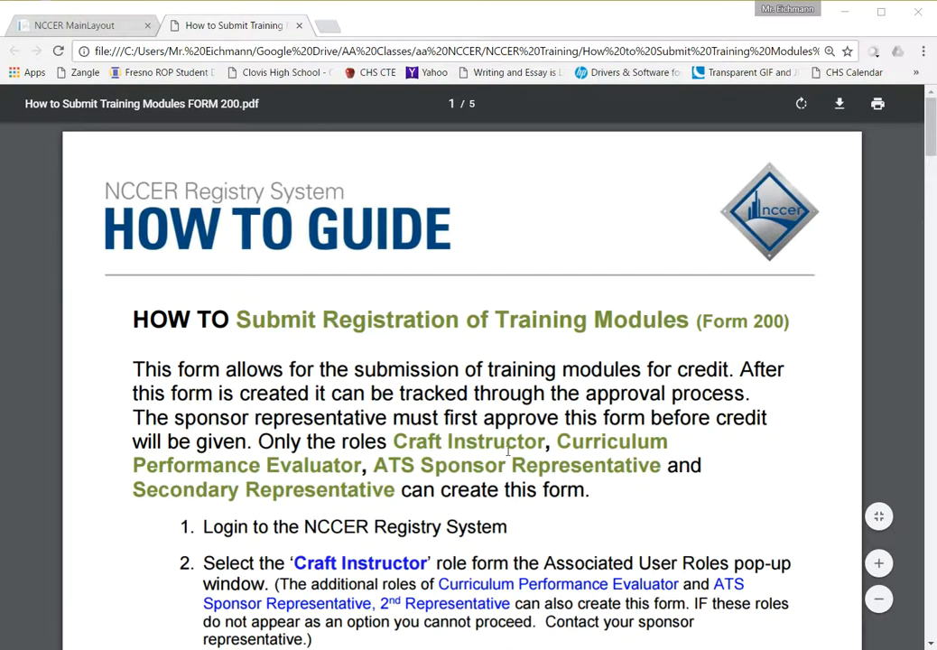
pyautogui.moveTo(509, 430)
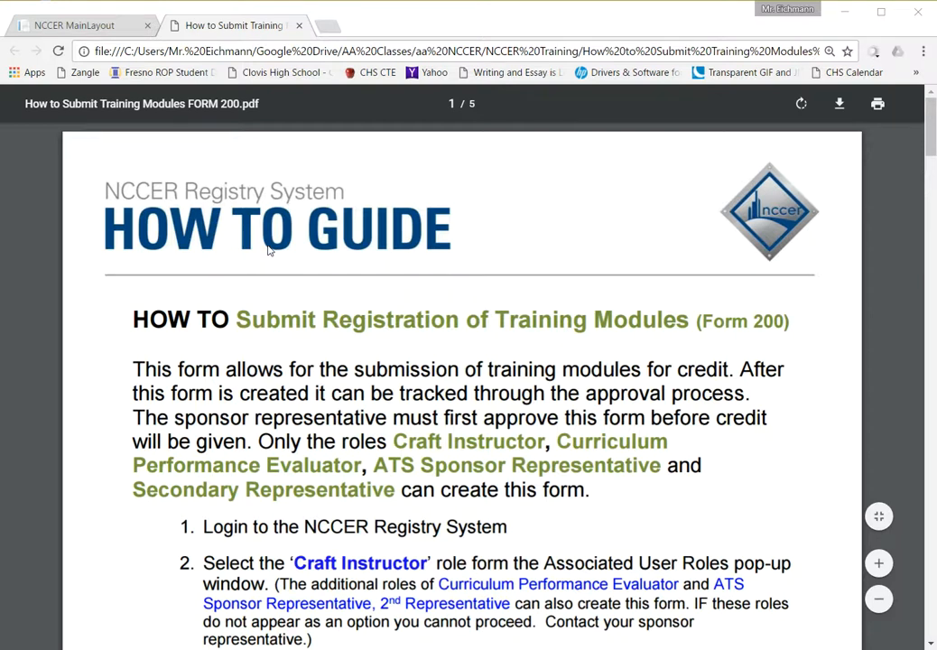
pyautogui.moveTo(253, 269)
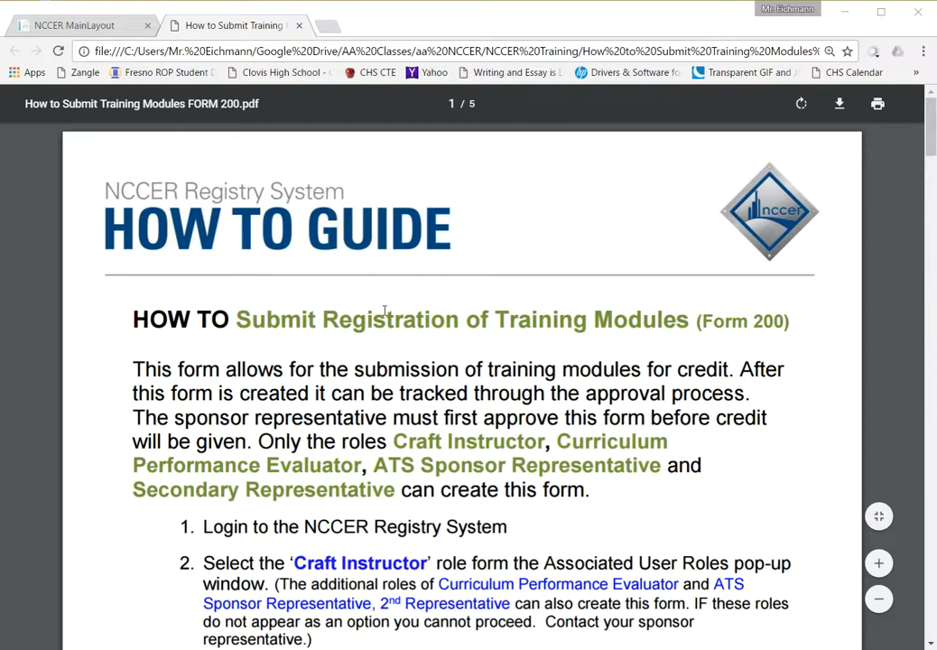
pyautogui.moveTo(377, 354)
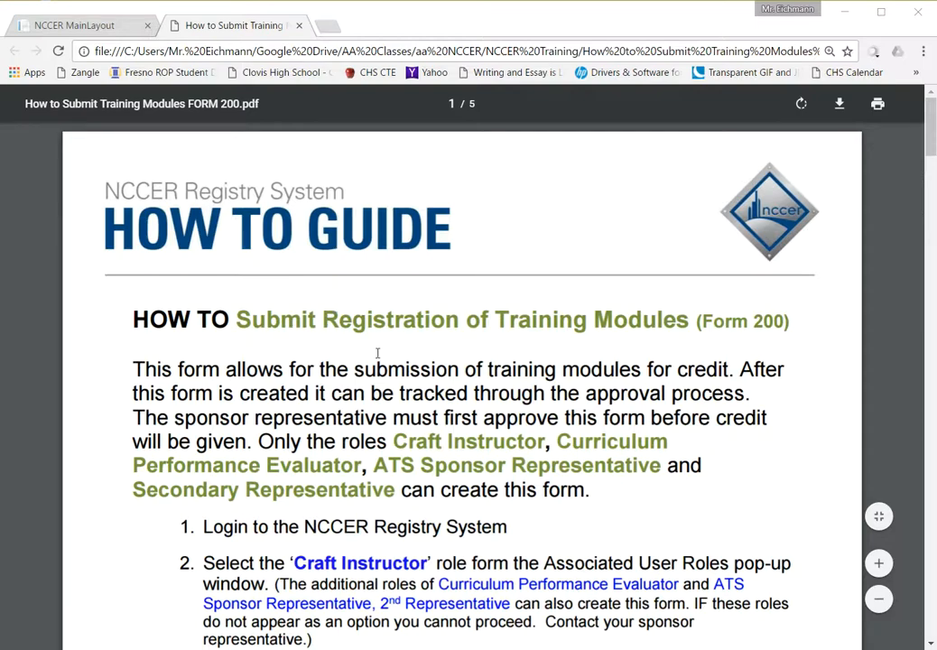
# Start a new Registration of Training Modules form from the Submissions menu
pyautogui.scroll(-3)
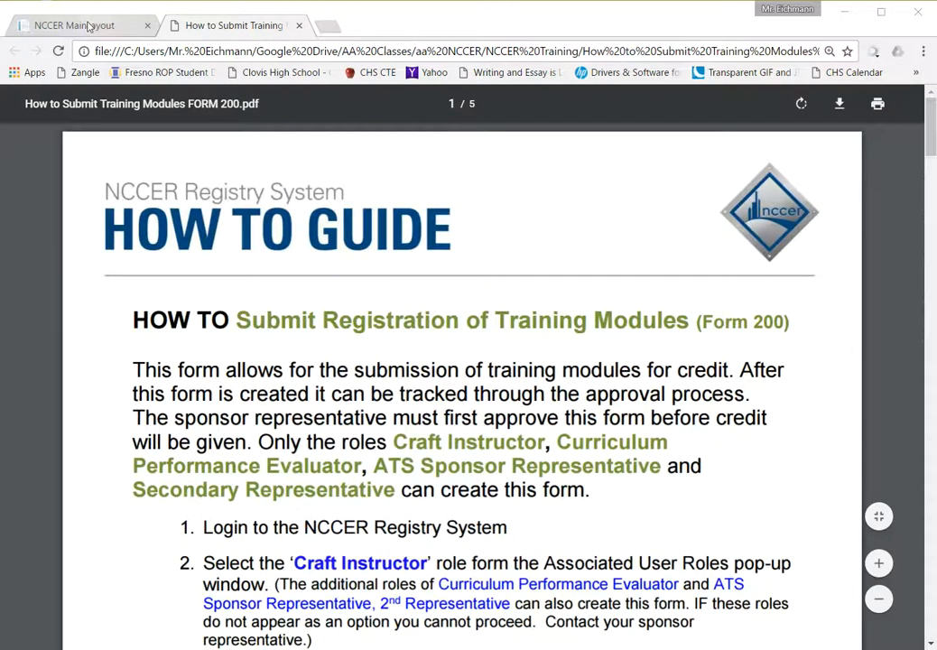
pyautogui.click(81, 25)
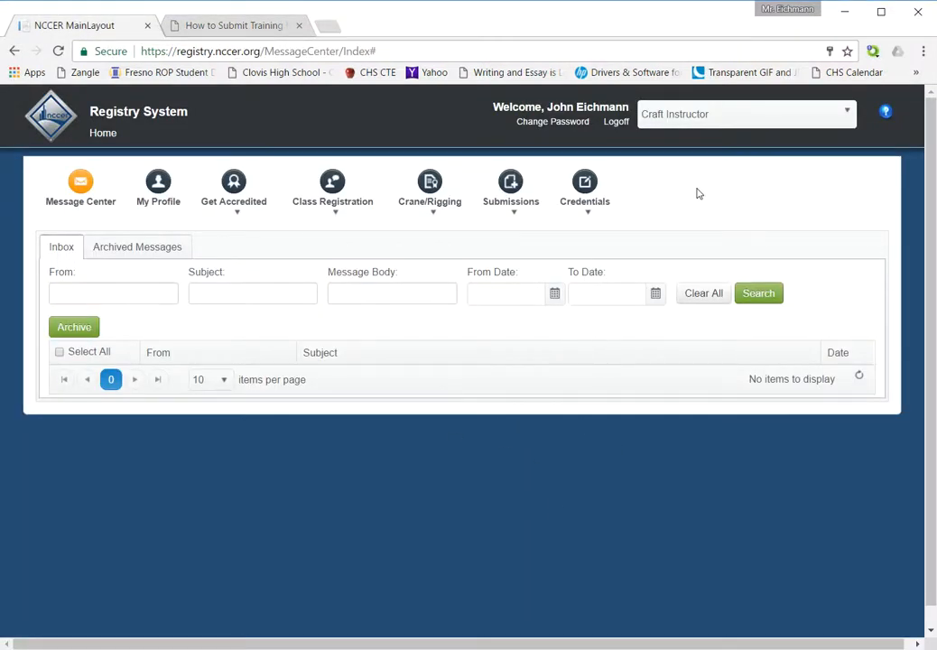
pyautogui.moveTo(498, 491)
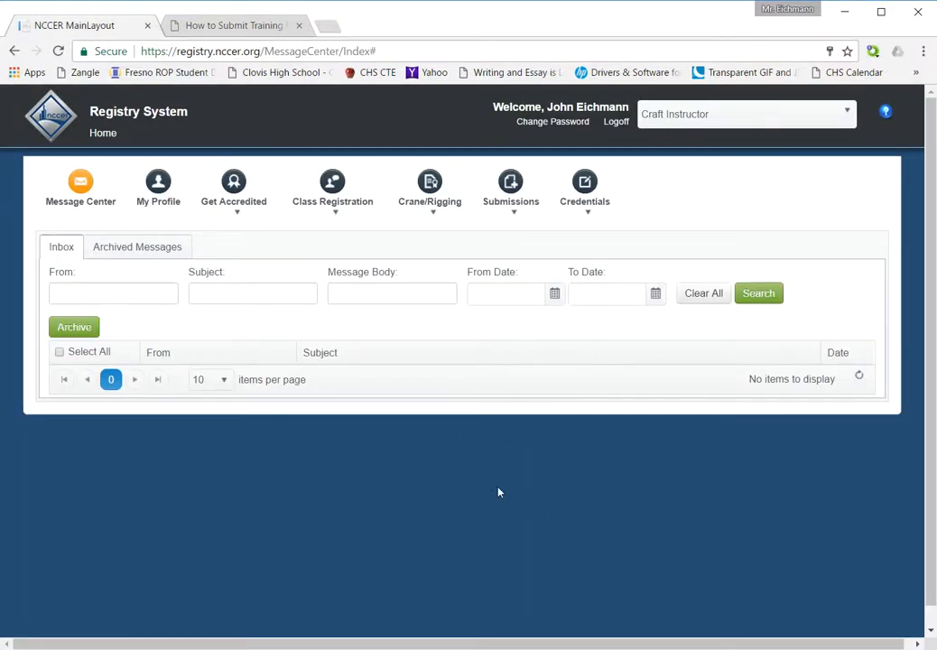
pyautogui.click(509, 181)
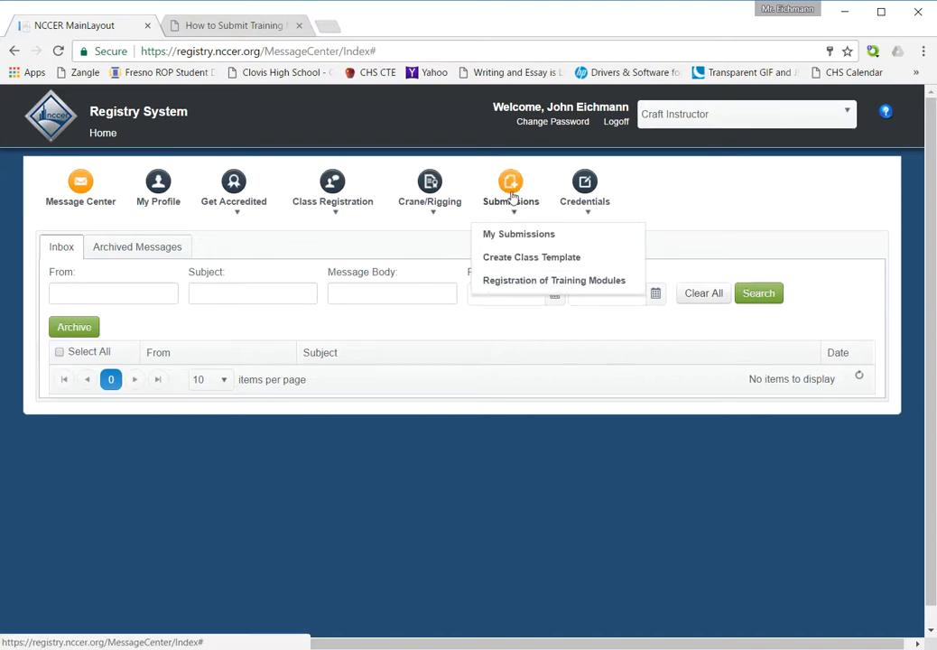
pyautogui.moveTo(528, 287)
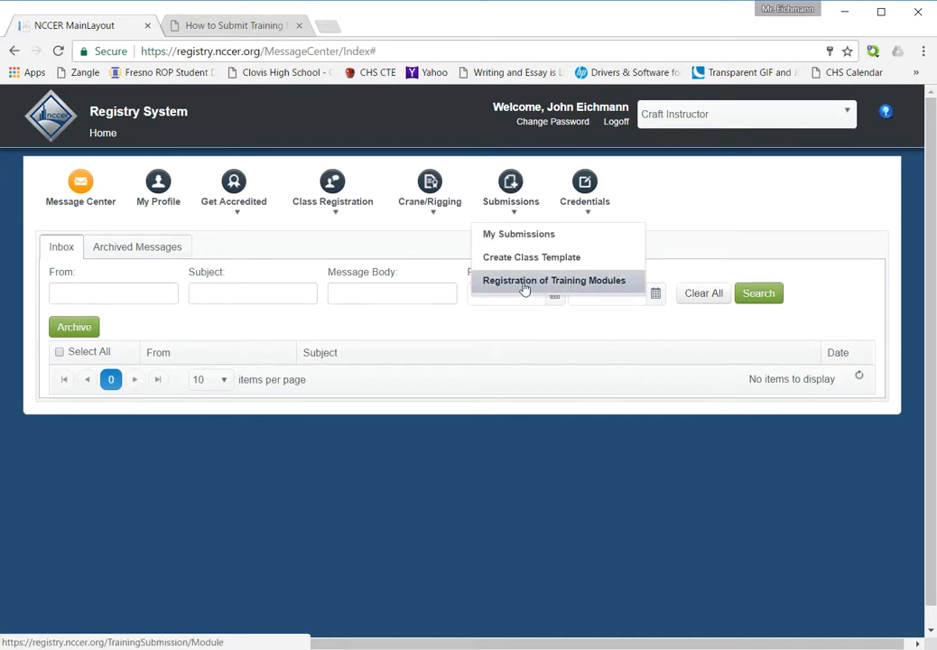
pyautogui.click(554, 280)
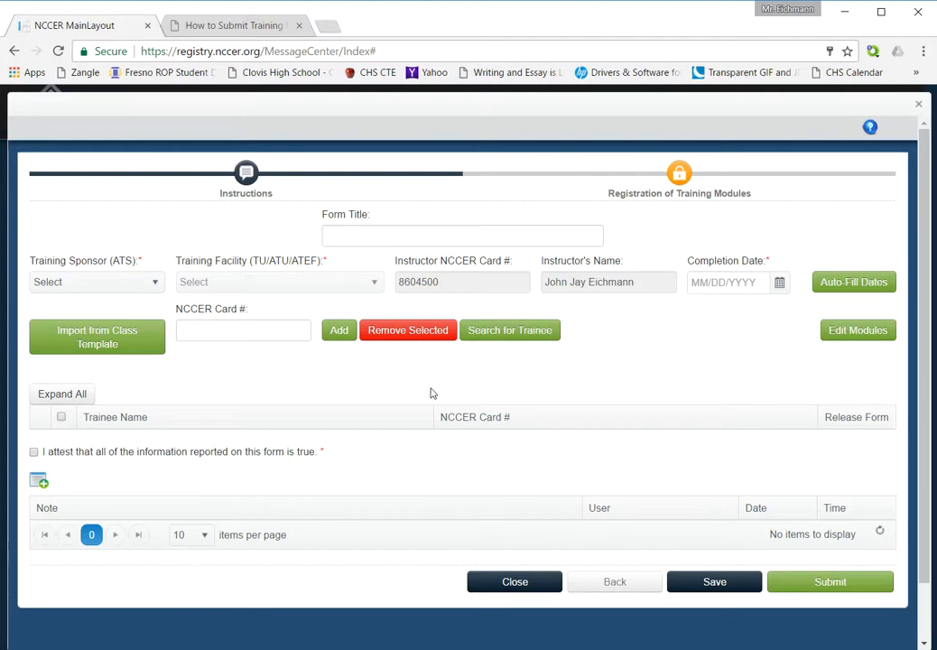
# Set sponsor to California Department of Education and facility to its Training Unit
pyautogui.click(95, 281)
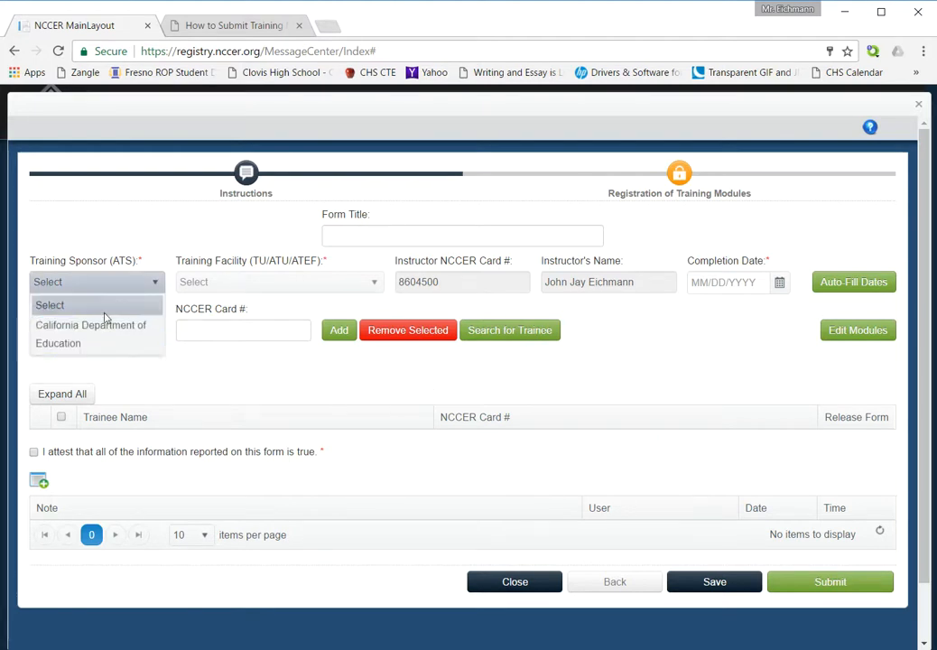
pyautogui.click(90, 332)
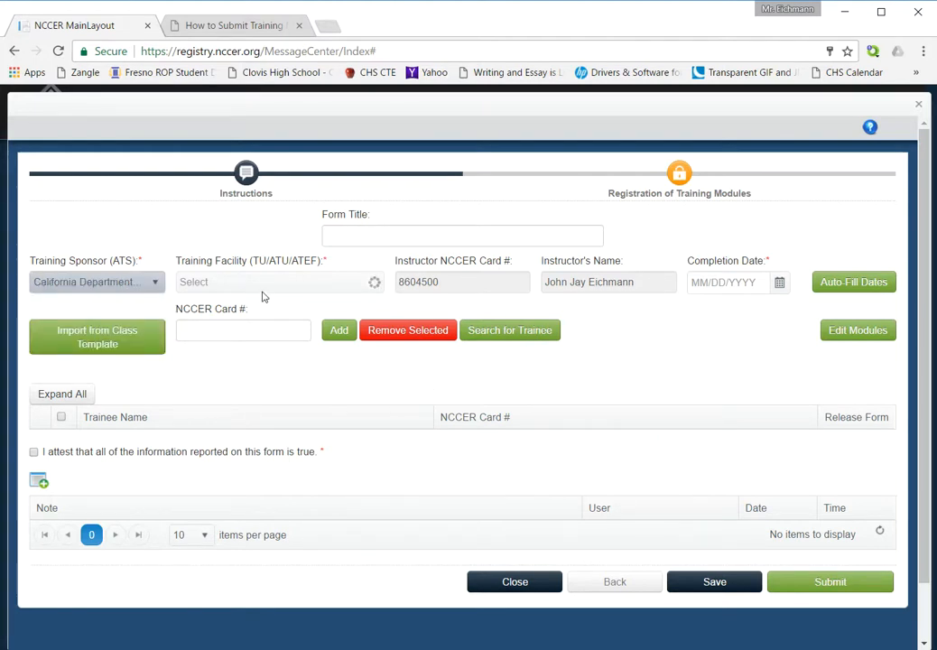
pyautogui.click(275, 281)
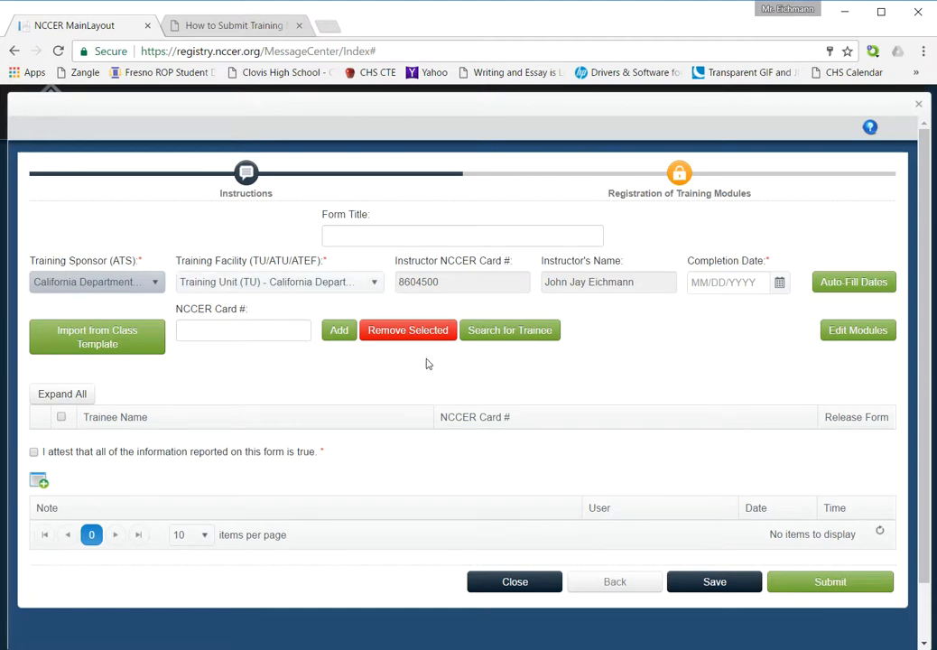
# Enter the form title 'Clovis High FY 2017 Sample'
pyautogui.click(462, 235)
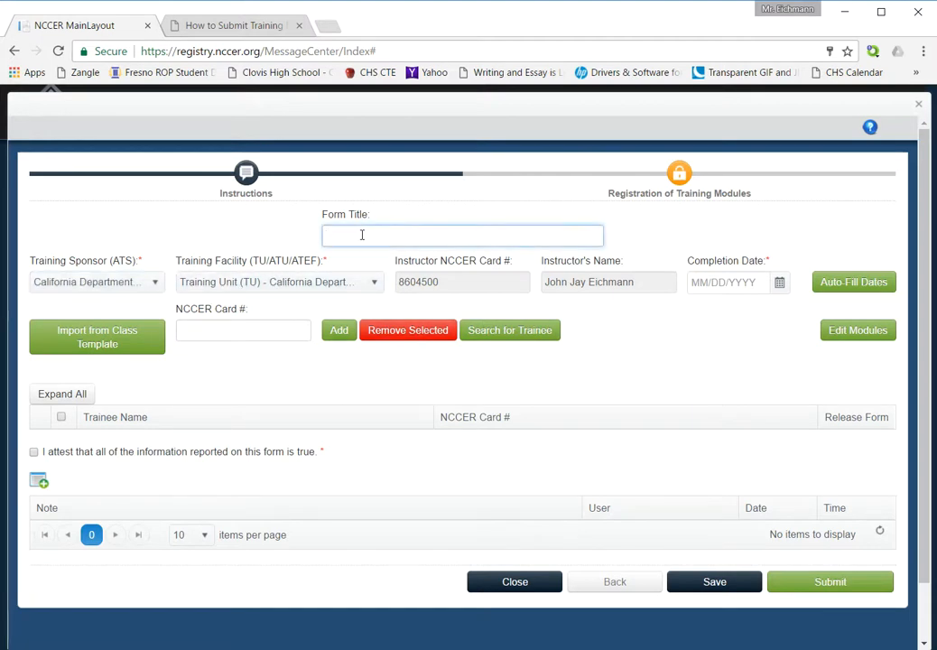
pyautogui.write('Clovis')
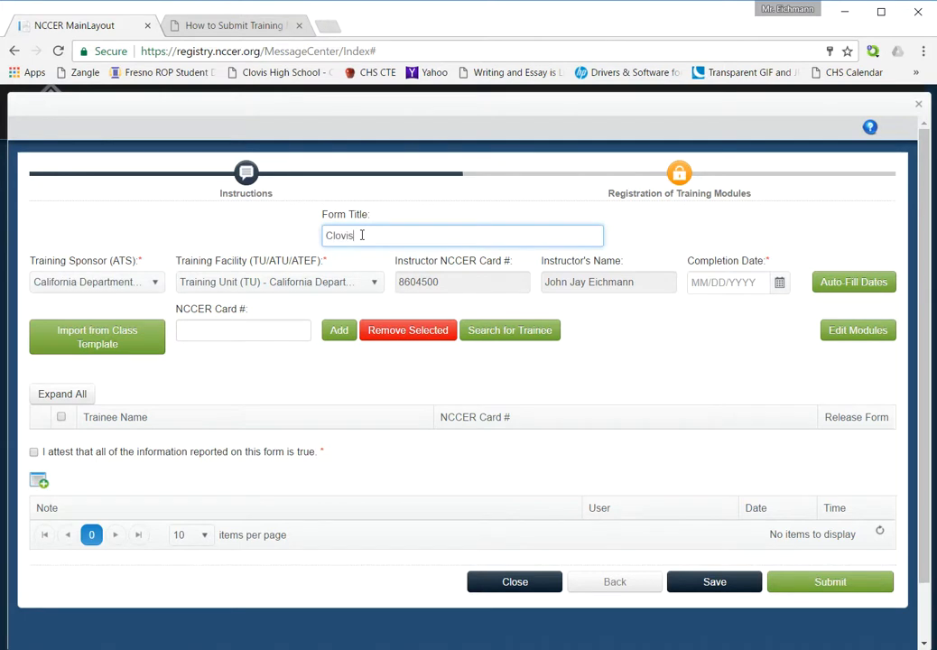
pyautogui.write('High')
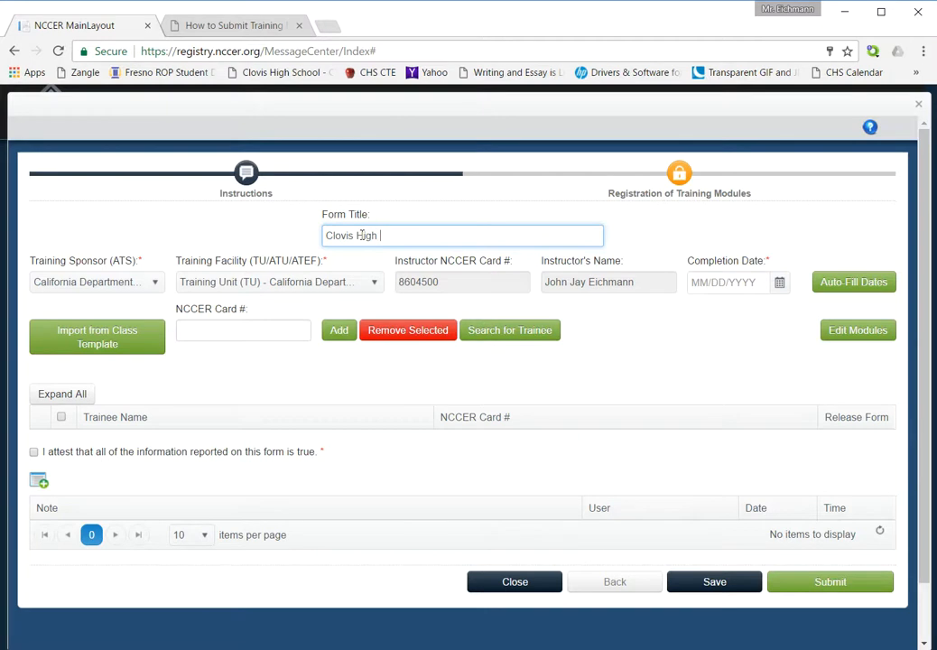
pyautogui.write('FY')
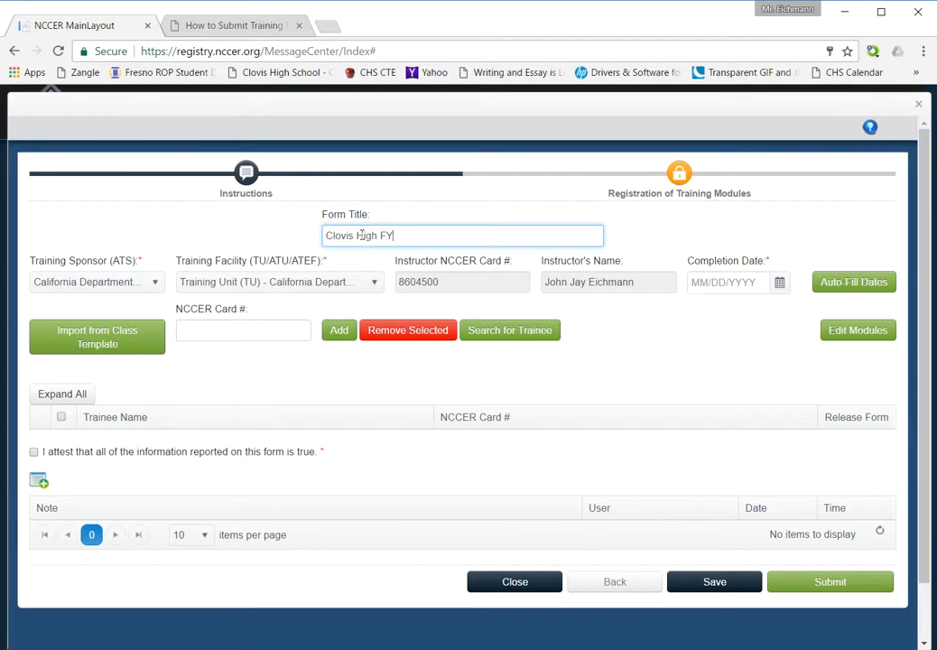
pyautogui.write('2017')
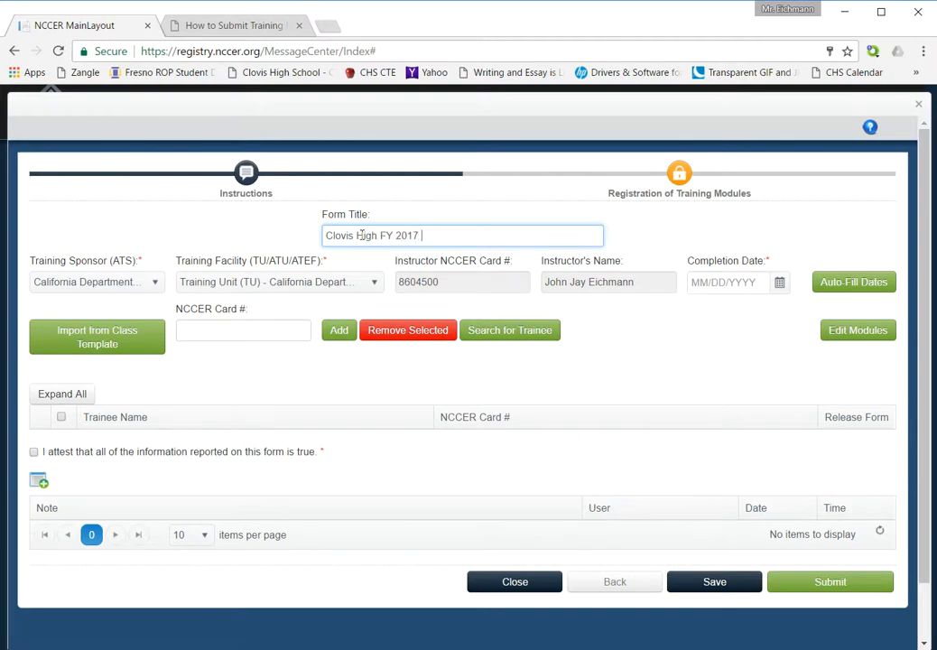
pyautogui.write('Sample')
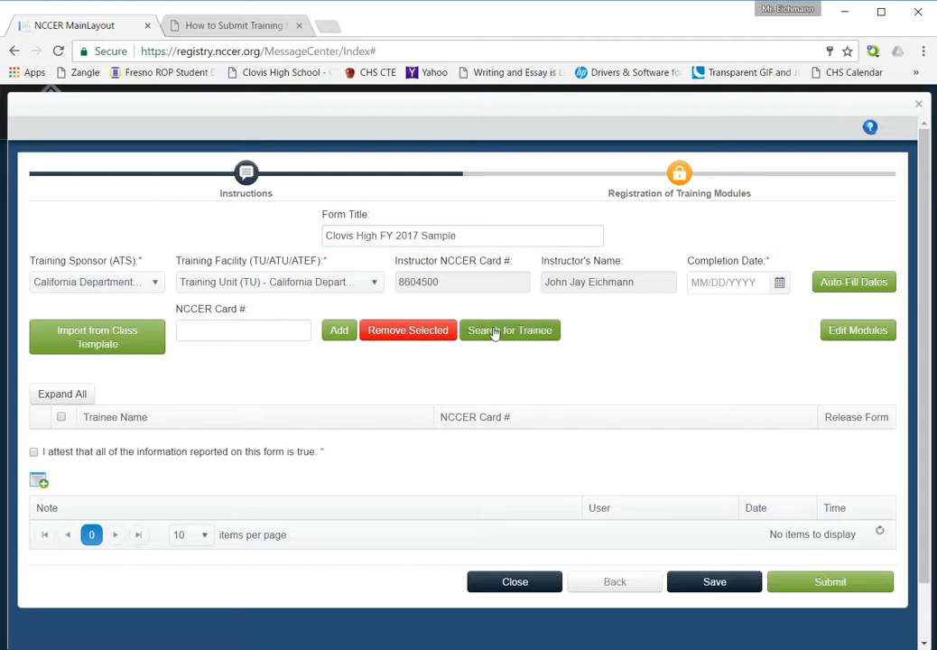
pyautogui.moveTo(506, 336)
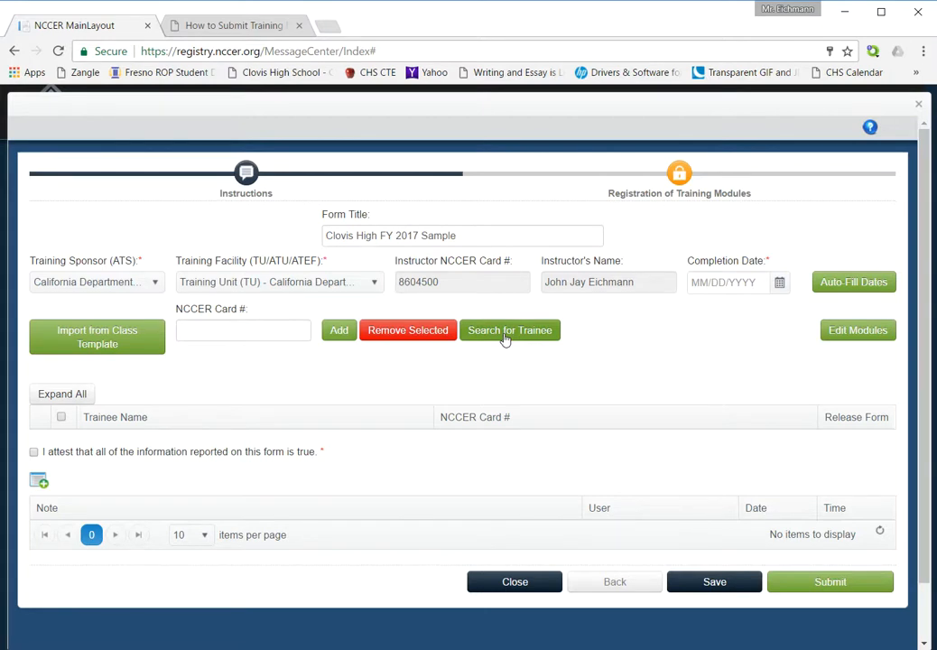
# Search the trainee registry for first name 'prest' and last name 'sample'
pyautogui.click(509, 330)
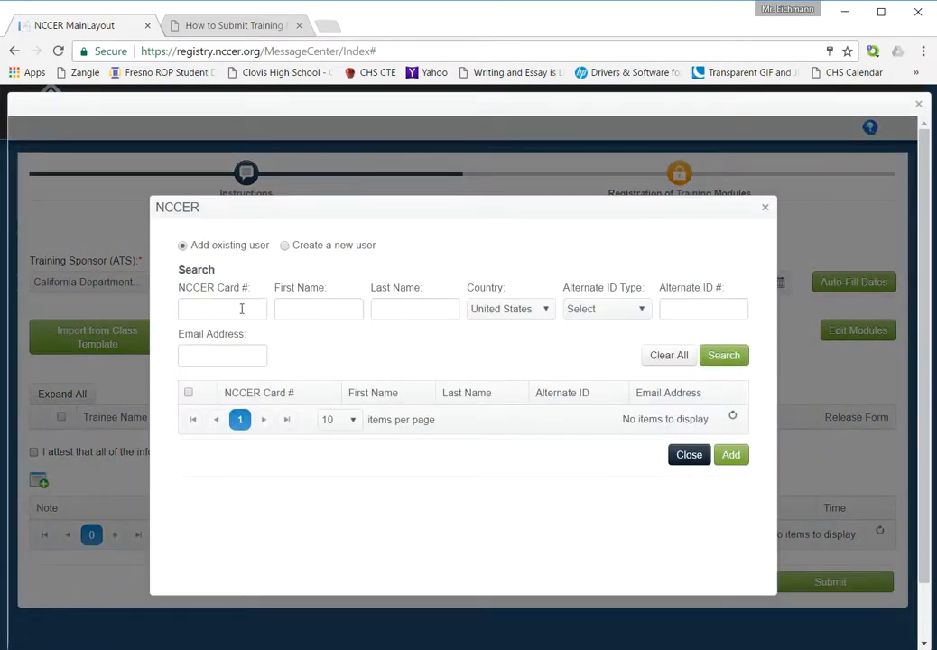
pyautogui.click(222, 309)
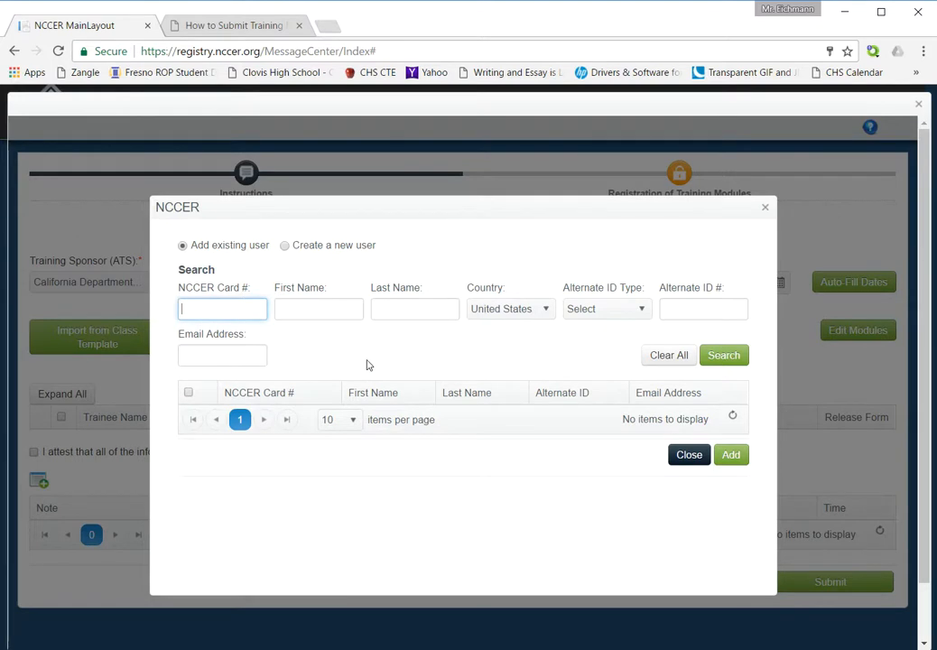
pyautogui.click(415, 308)
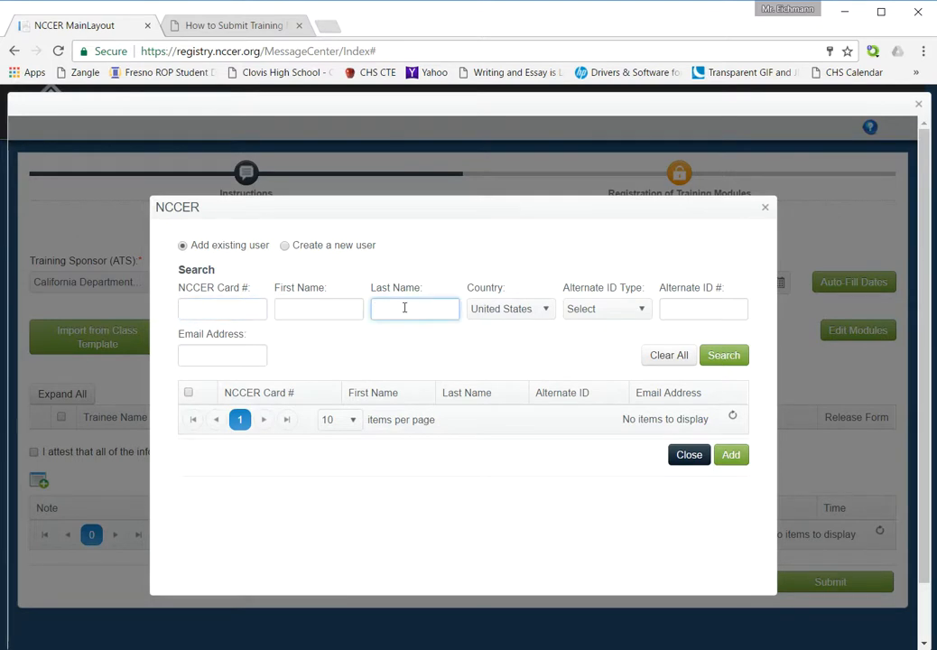
pyautogui.write('sample')
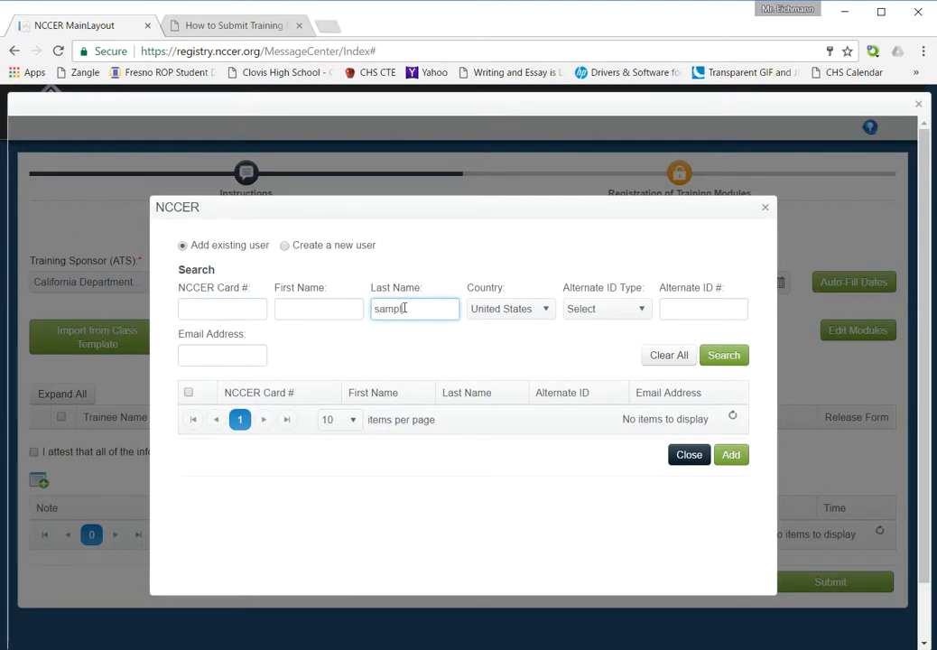
pyautogui.click(317, 309)
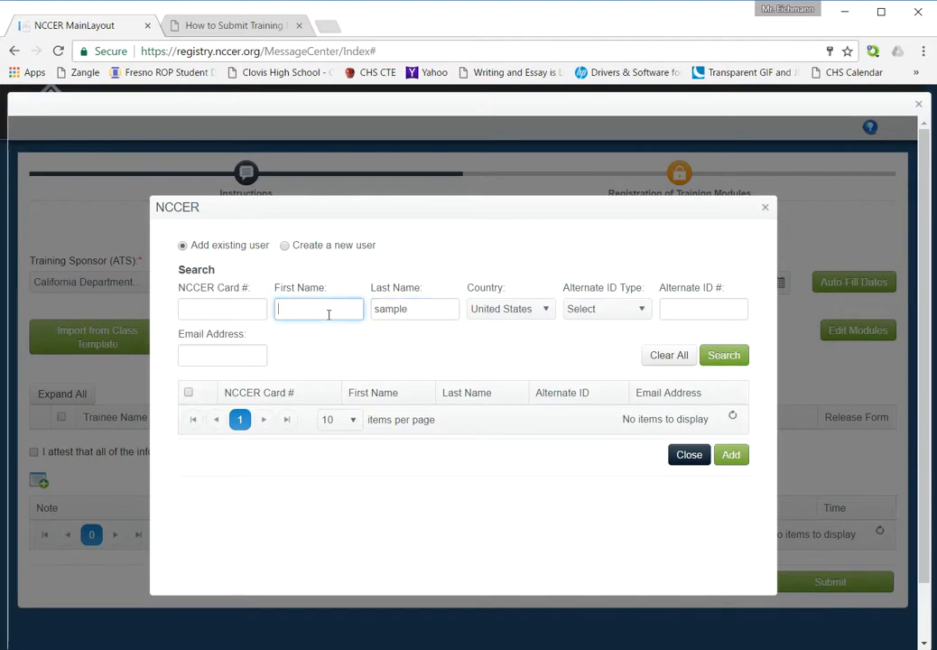
pyautogui.write('prest')
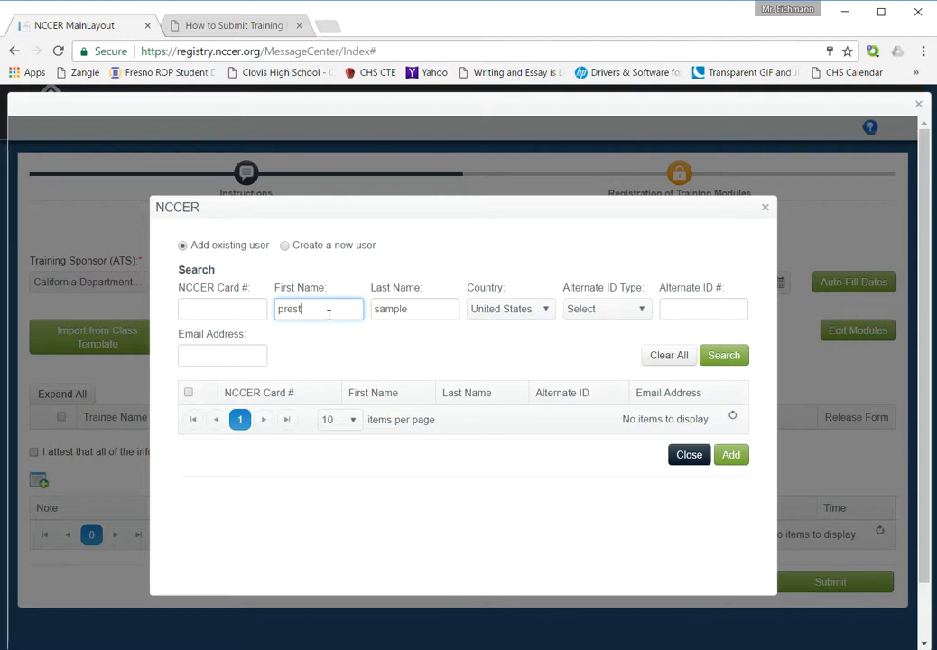
pyautogui.click(724, 353)
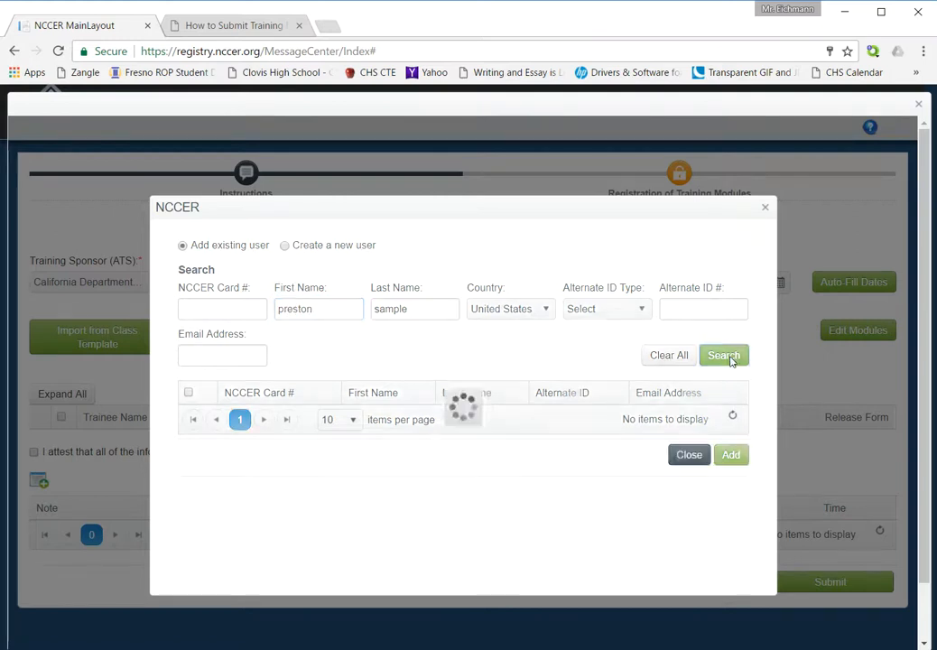
pyautogui.click(722, 353)
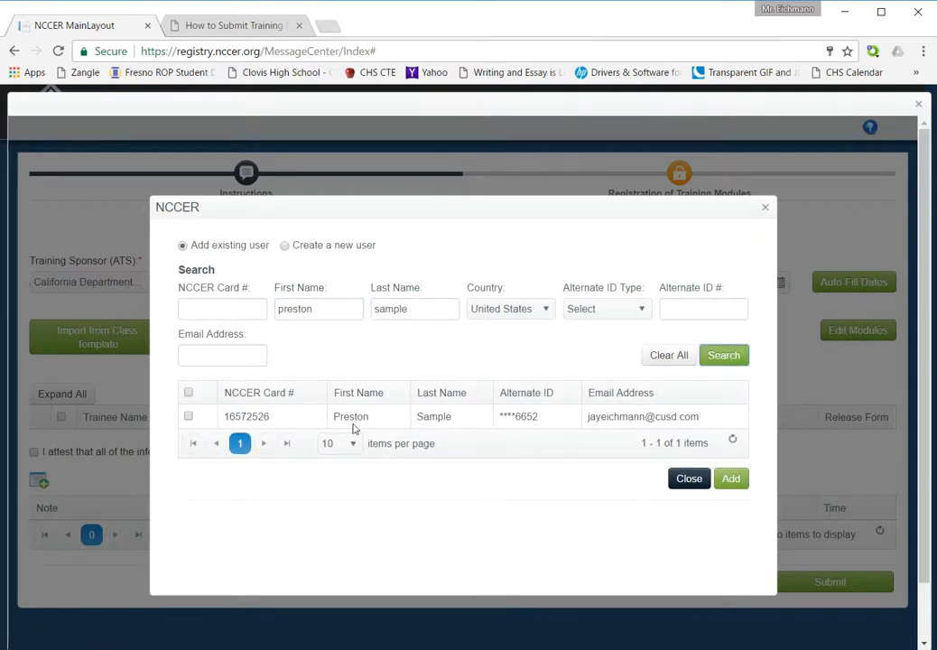
pyautogui.moveTo(643, 417)
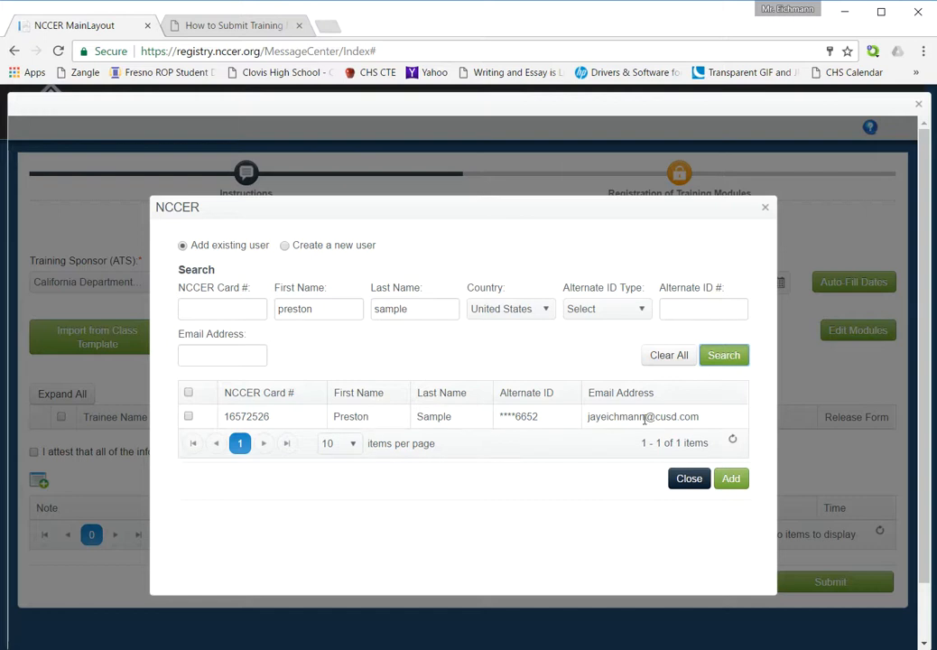
# Select Preston Sample's record and add him to the form's trainees
pyautogui.click(188, 415)
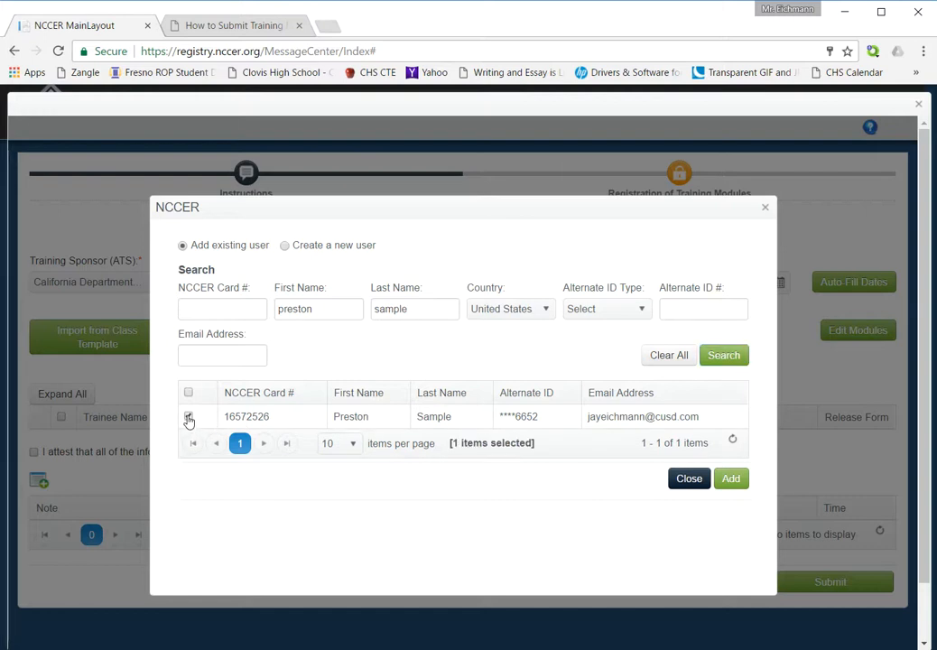
pyautogui.click(187, 415)
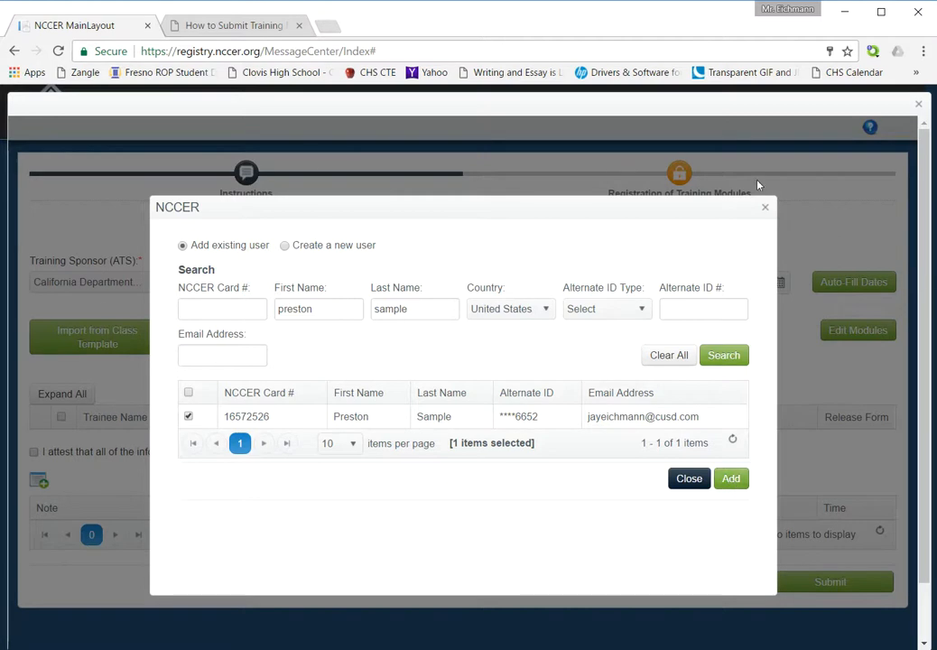
pyautogui.moveTo(522, 211)
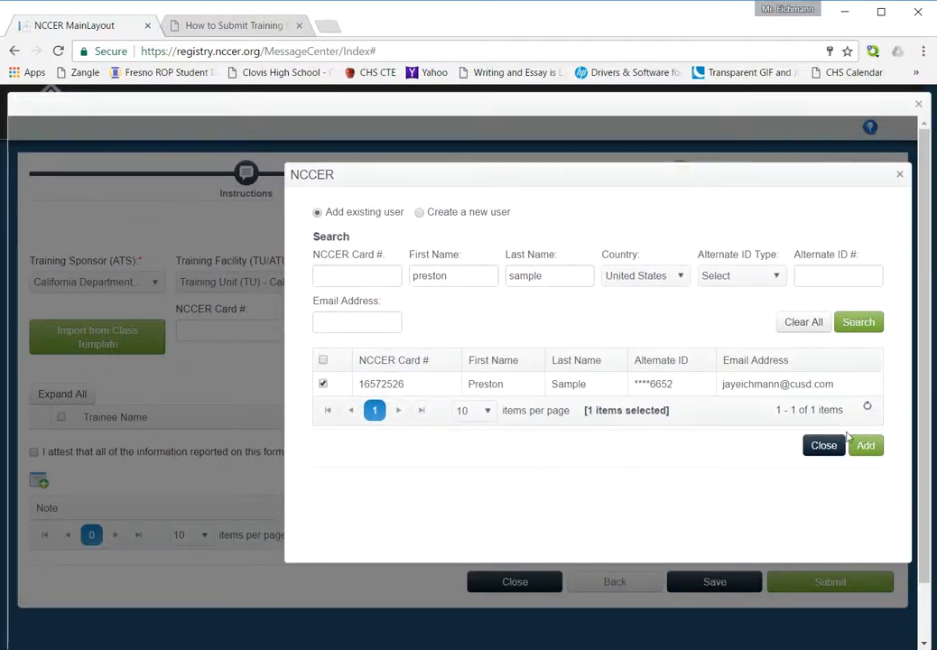
pyautogui.click(867, 444)
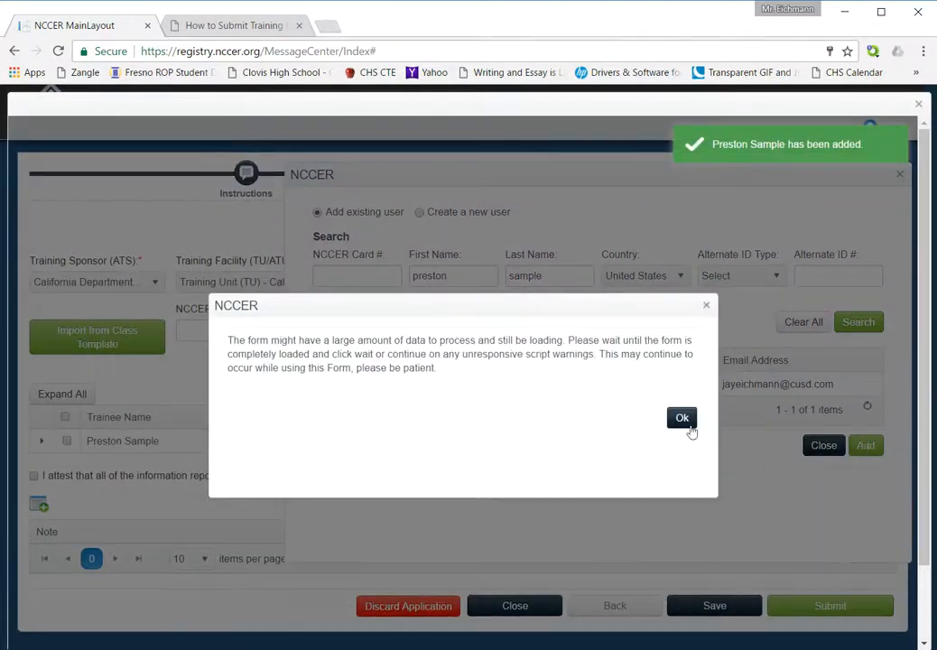
# Search for Jose Sample and add him to the trainees
pyautogui.click(682, 417)
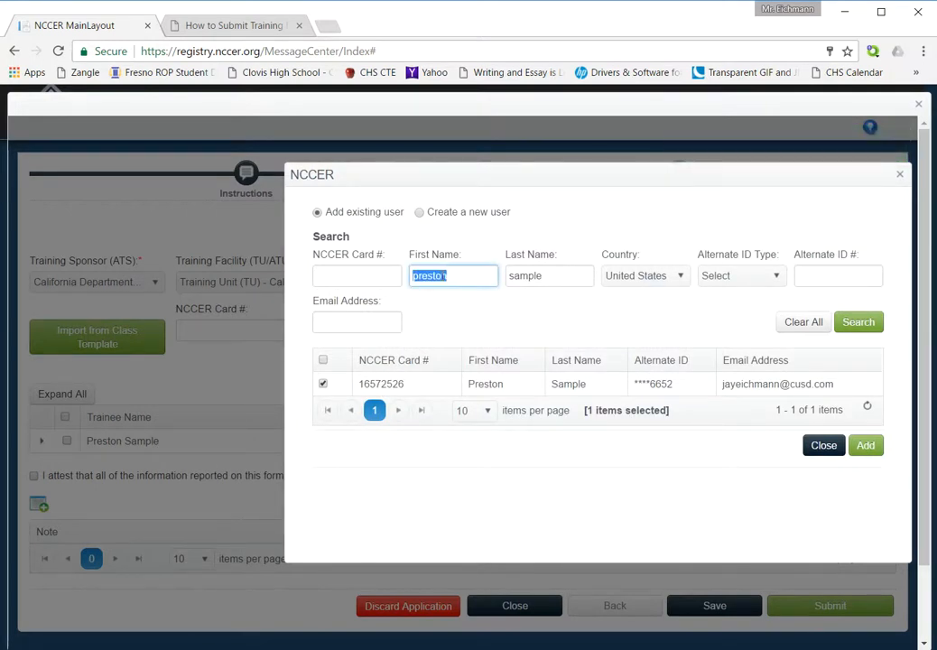
pyautogui.write('jose')
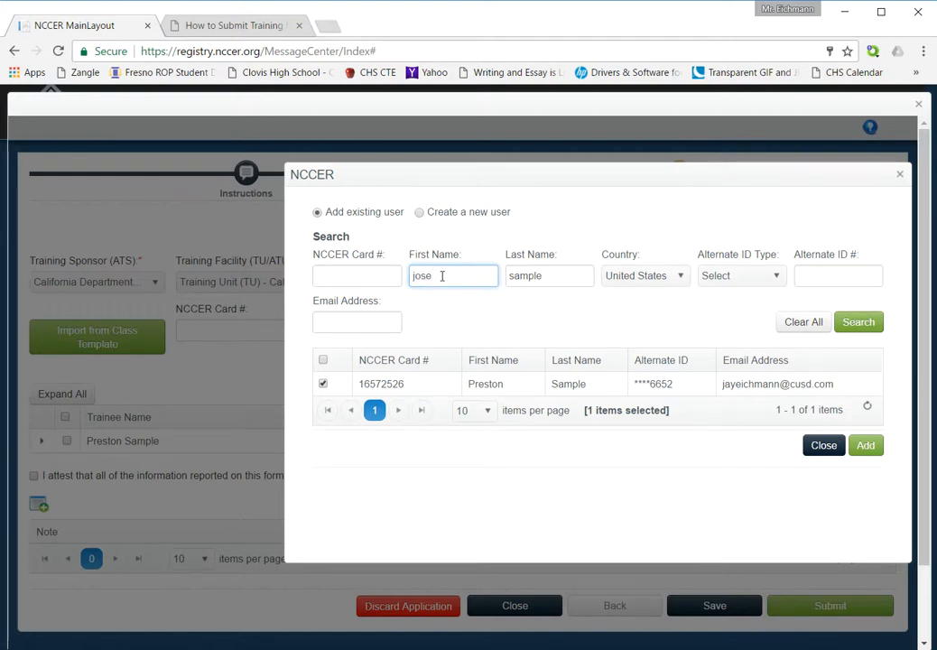
pyautogui.click(859, 321)
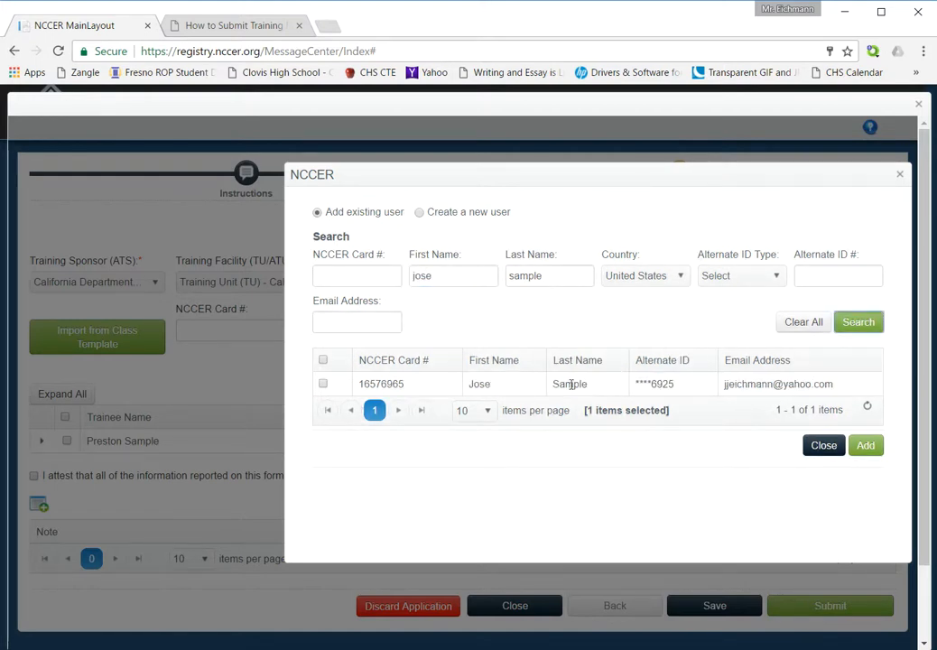
pyautogui.click(322, 382)
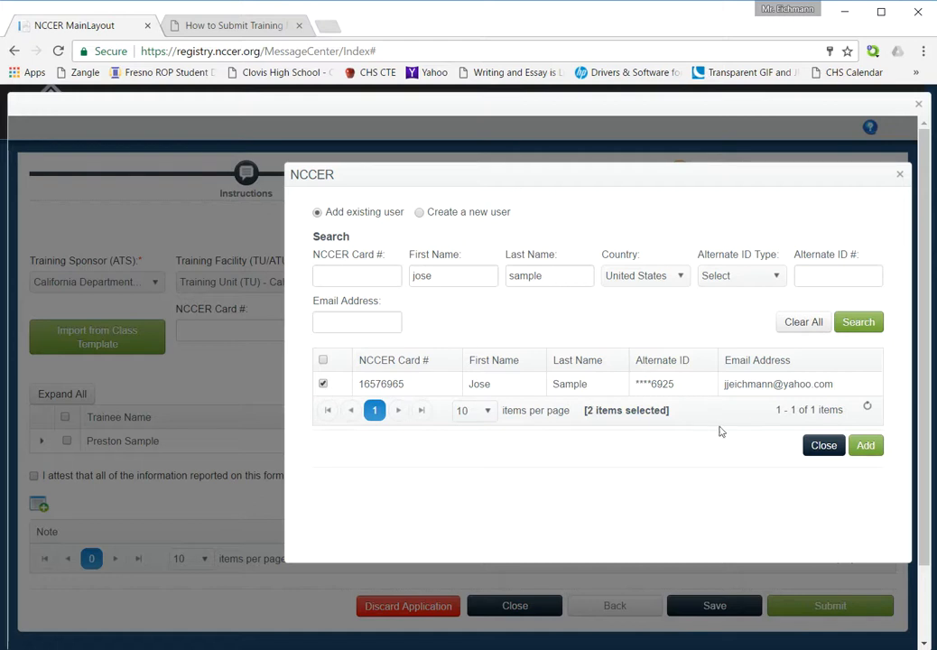
pyautogui.click(866, 444)
pyautogui.write('Julie')
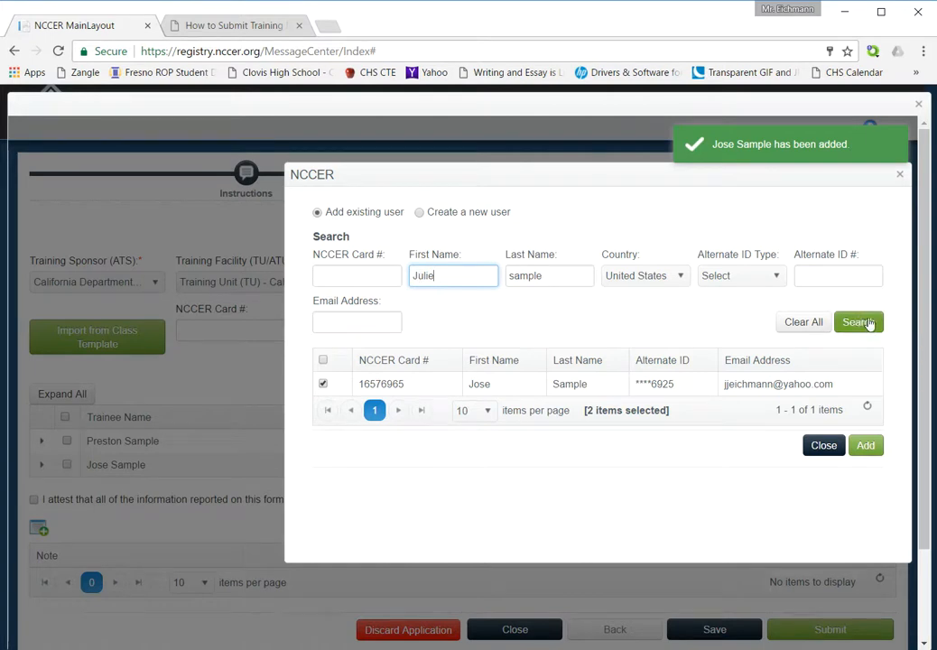
# Search for Julie Sample and add her to the trainees
pyautogui.click(857, 321)
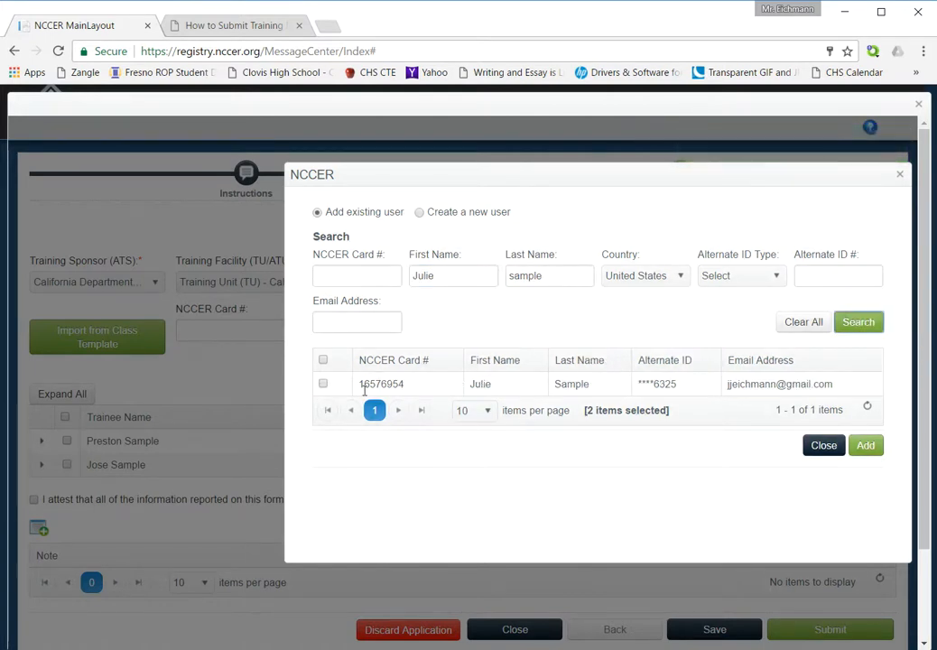
pyautogui.click(322, 382)
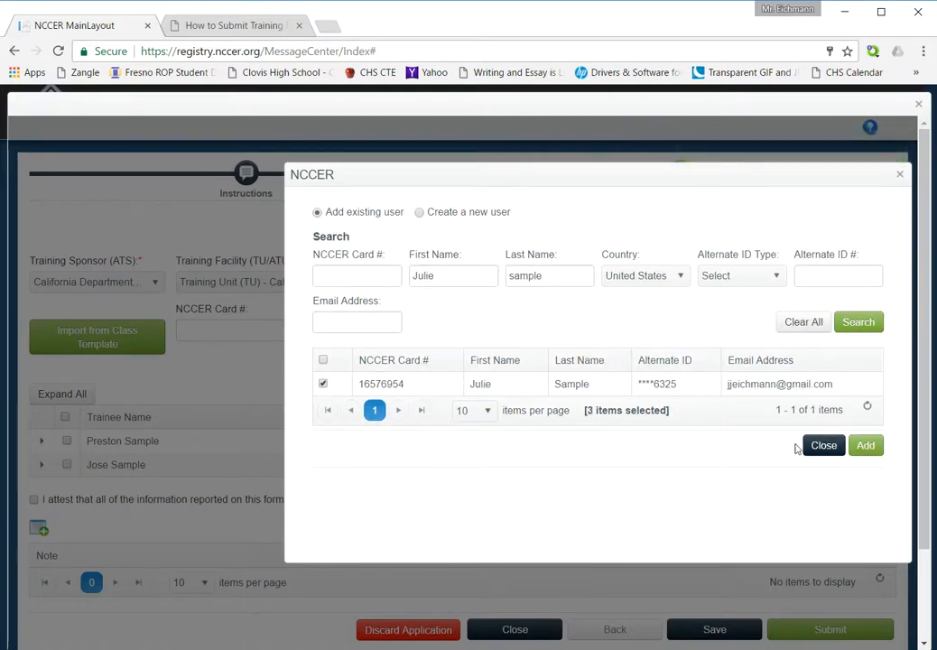
pyautogui.click(866, 444)
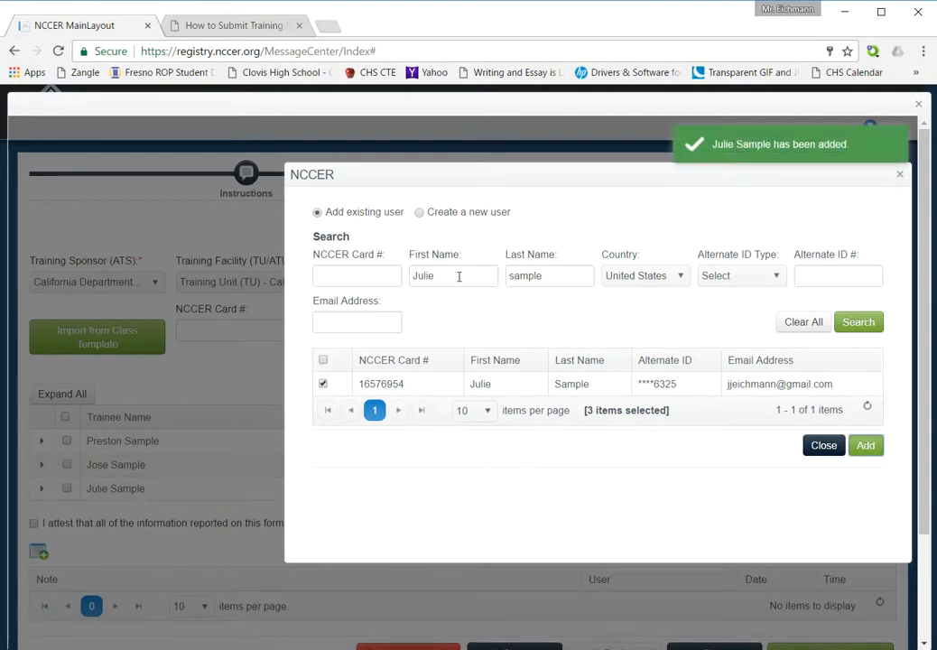
# Search for Tim Sample and add him to the trainees
pyautogui.doubleClick(437, 274)
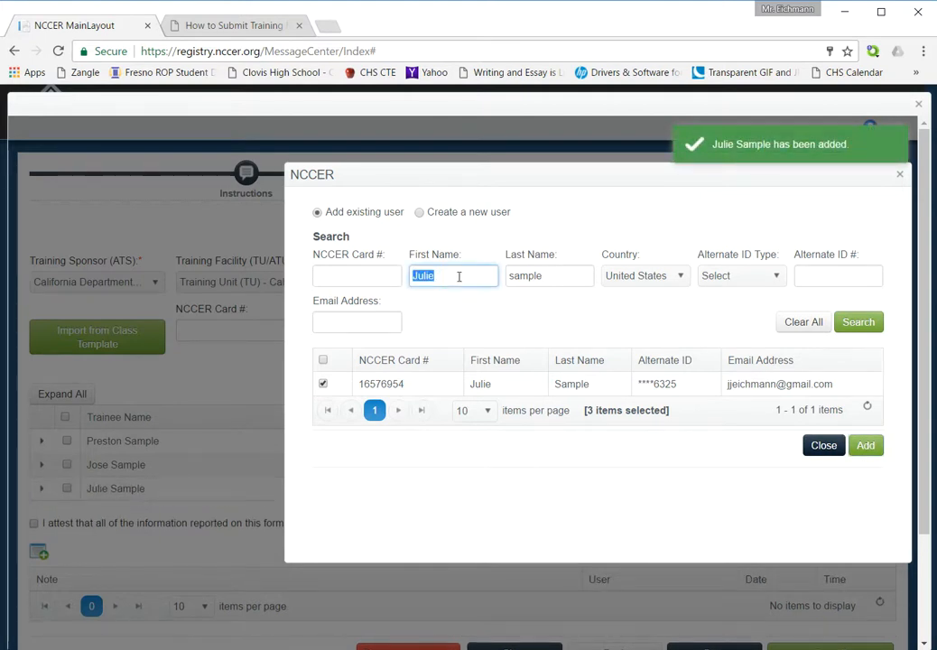
pyautogui.write('Tim')
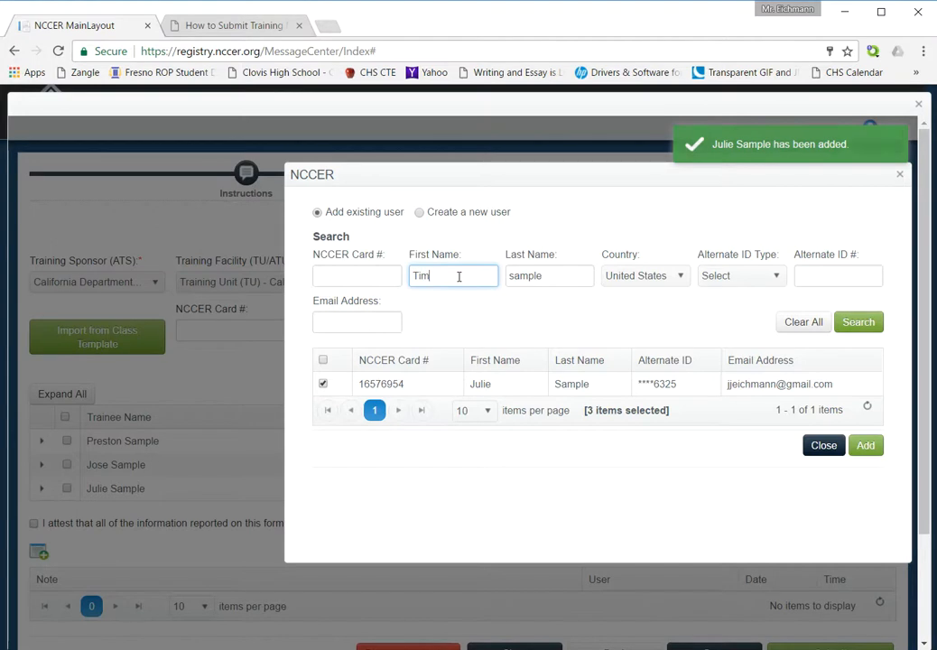
pyautogui.click(859, 321)
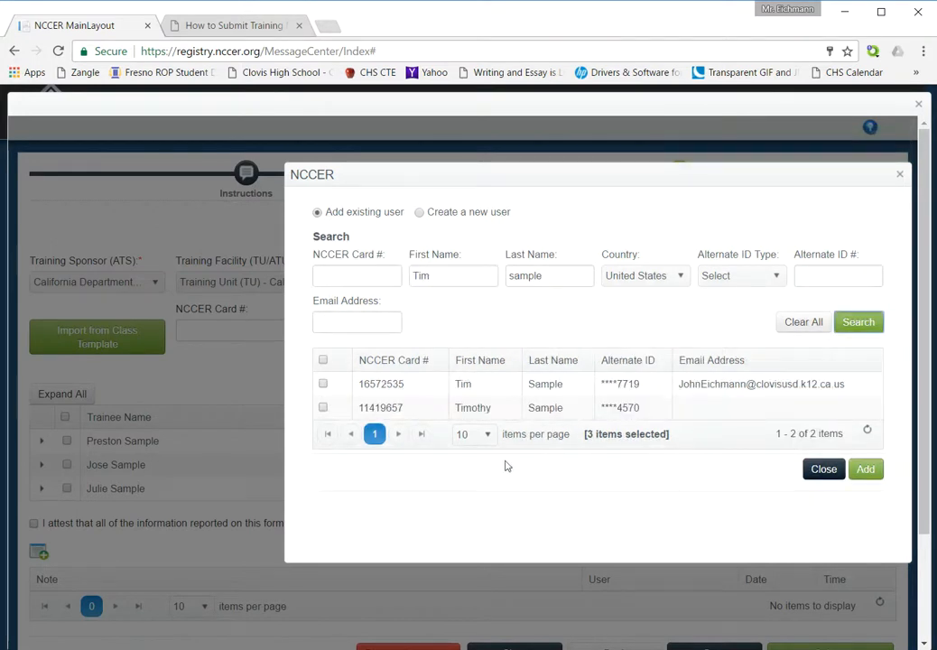
pyautogui.moveTo(430, 379)
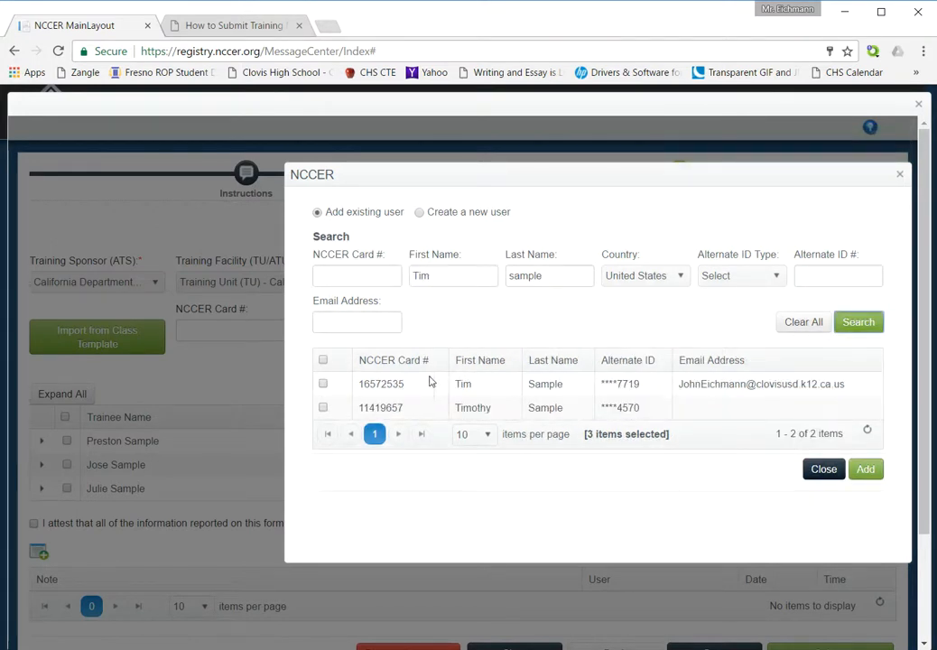
pyautogui.click(322, 383)
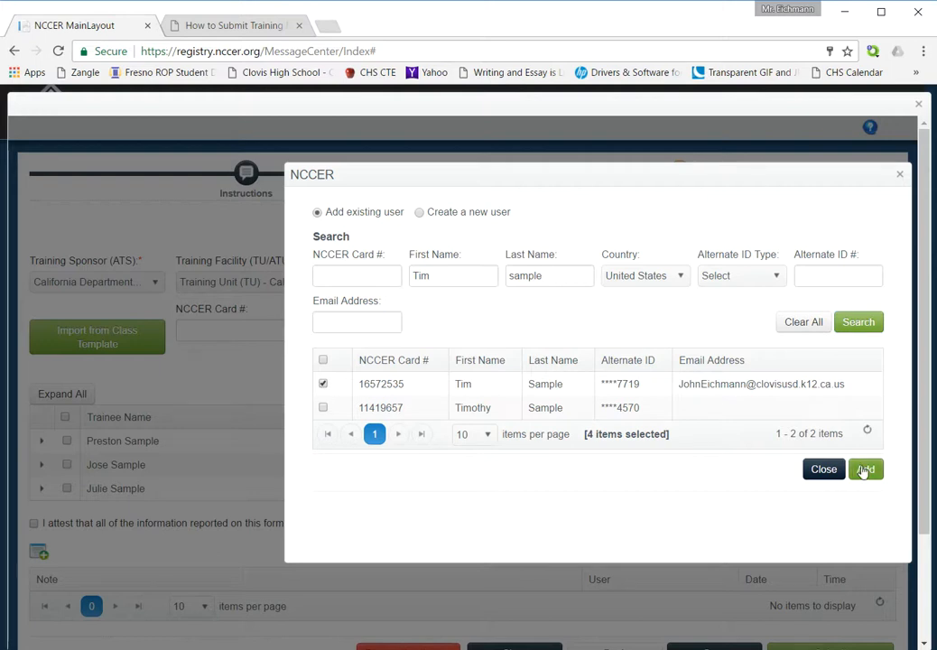
pyautogui.click(866, 469)
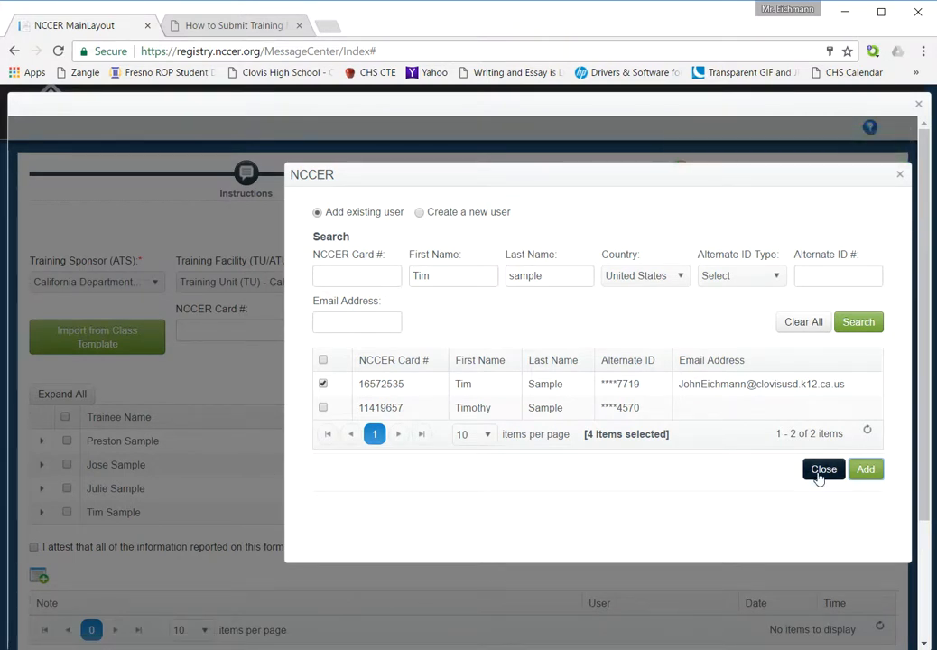
# Check every 1365 Core Curriculum module in Edit Modules and save them for all trainees
pyautogui.click(823, 469)
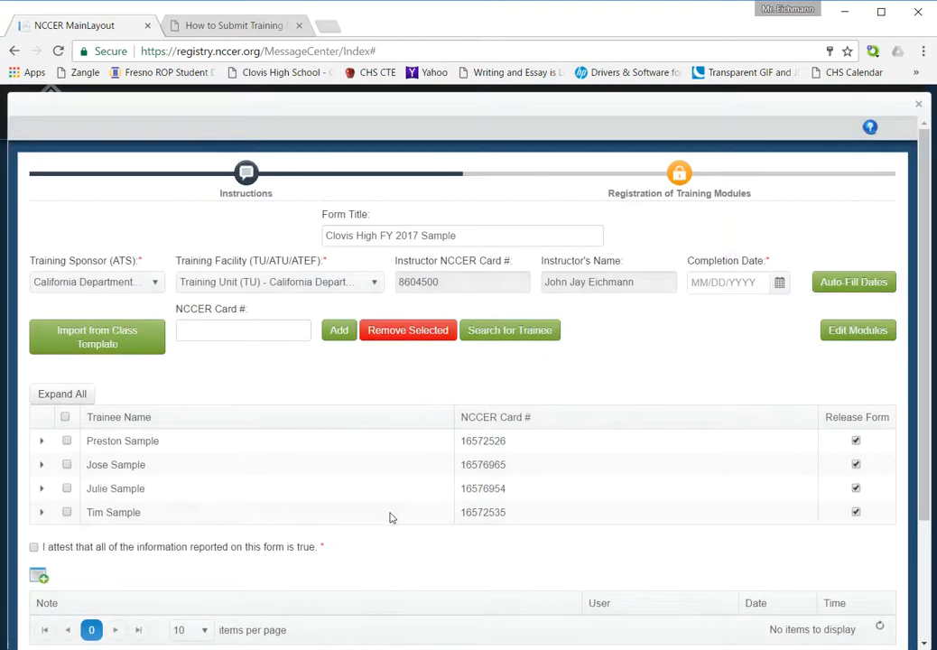
pyautogui.moveTo(733, 408)
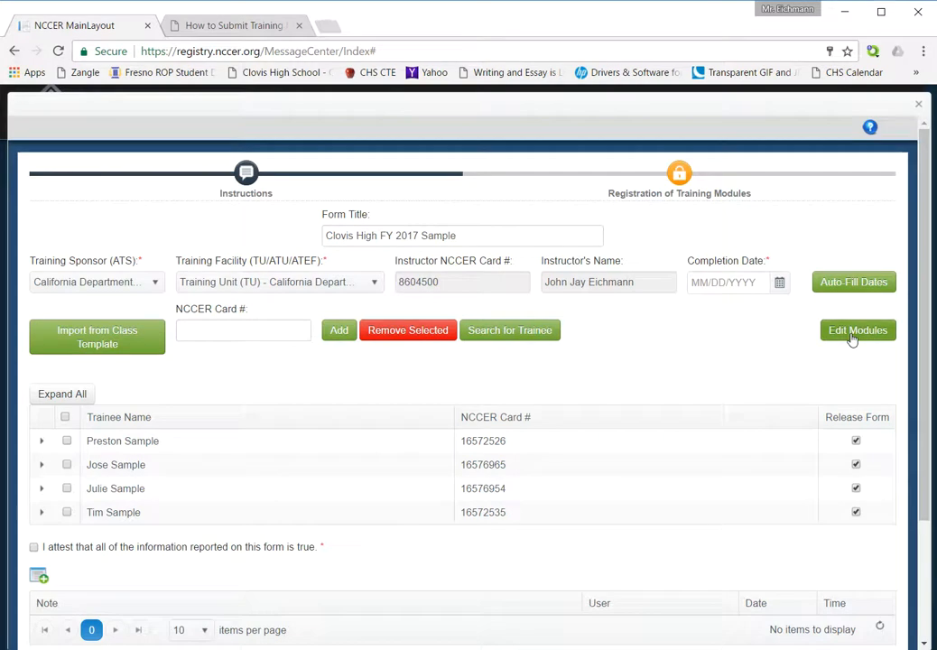
pyautogui.click(855, 330)
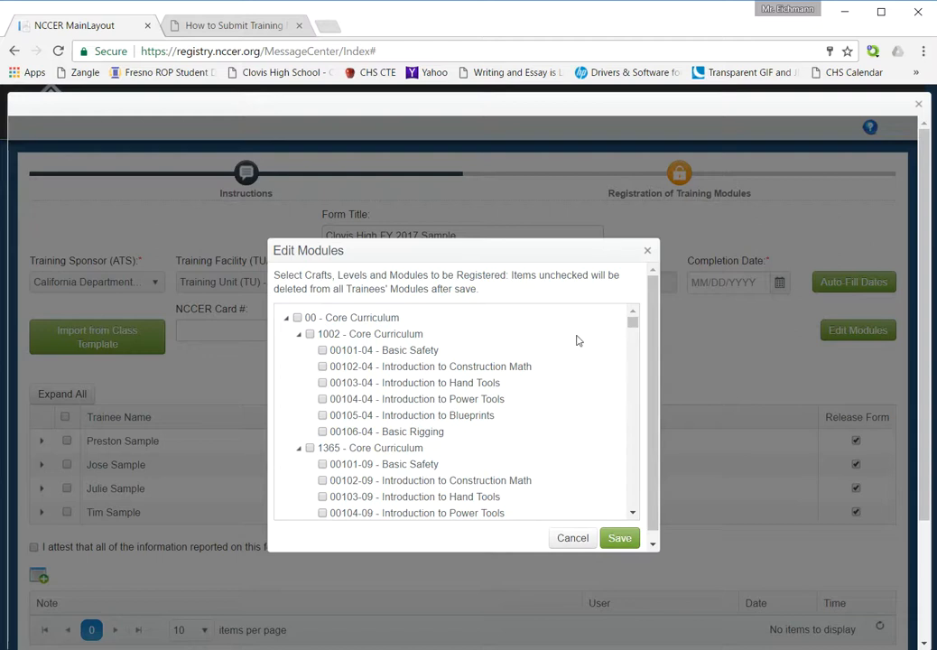
pyautogui.moveTo(594, 412)
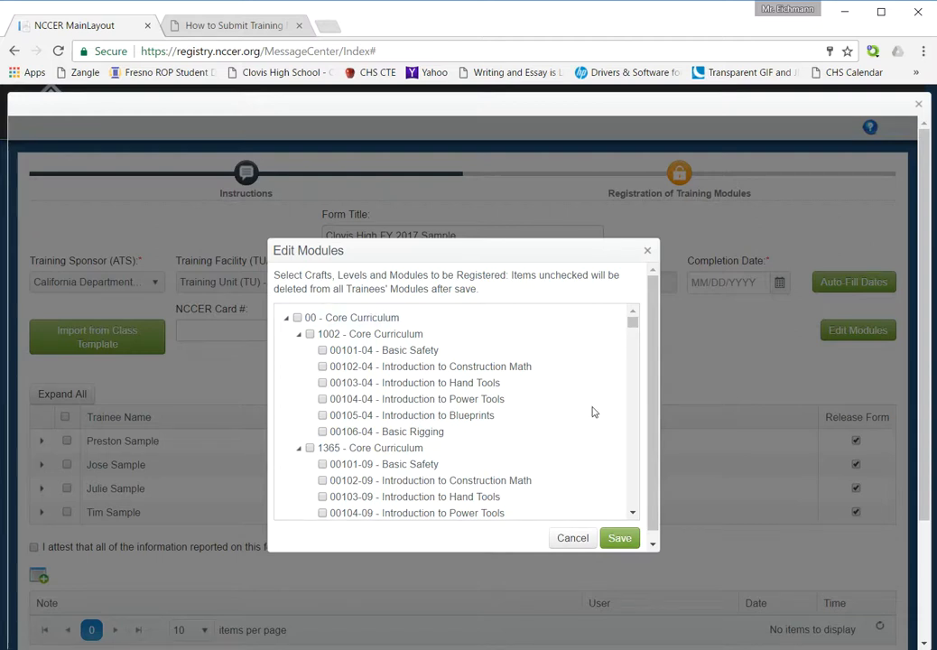
pyautogui.moveTo(592, 415)
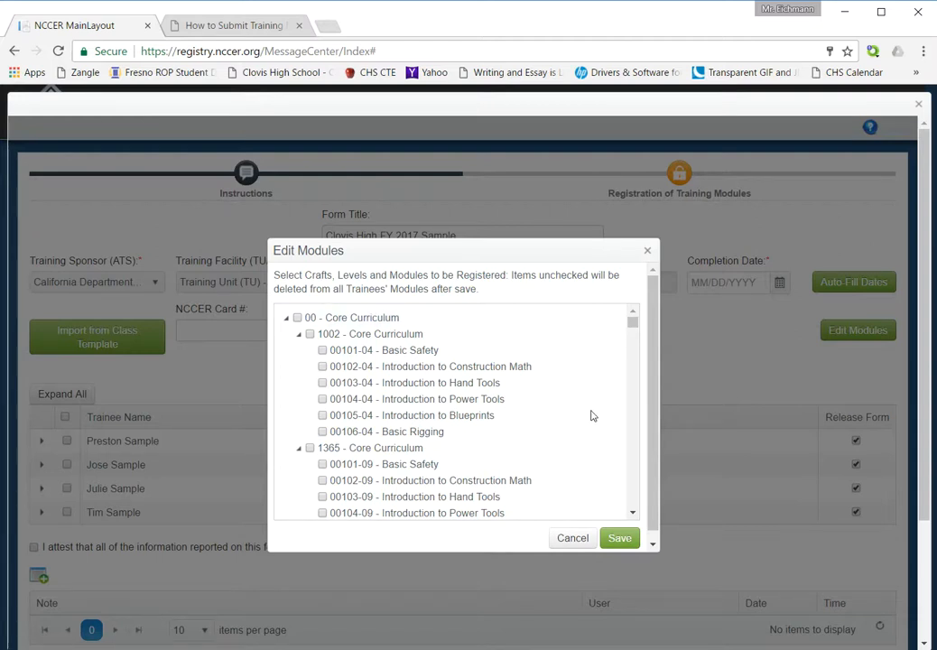
pyautogui.moveTo(589, 426)
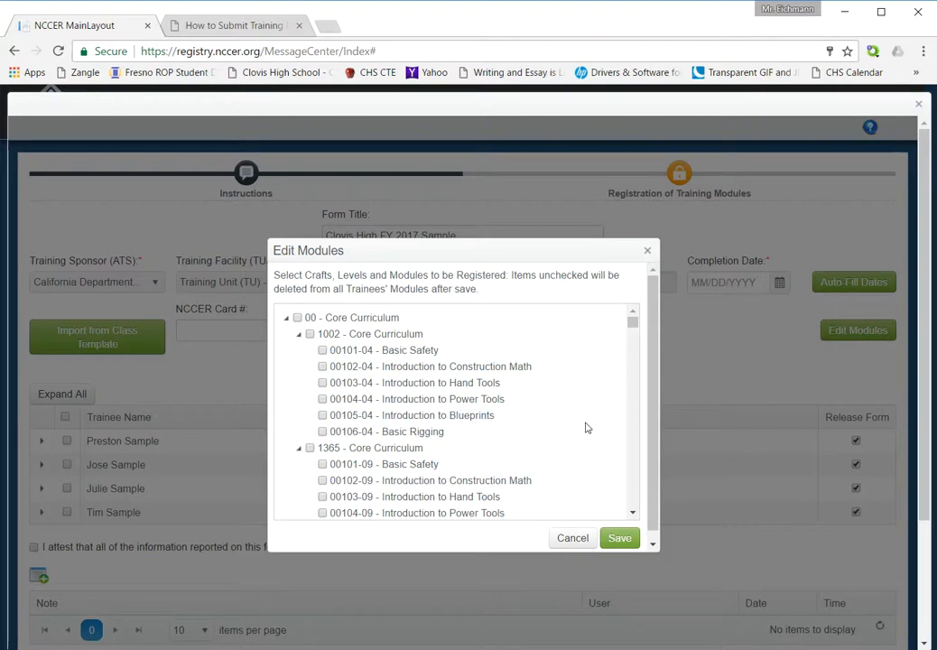
pyautogui.scroll(-3)
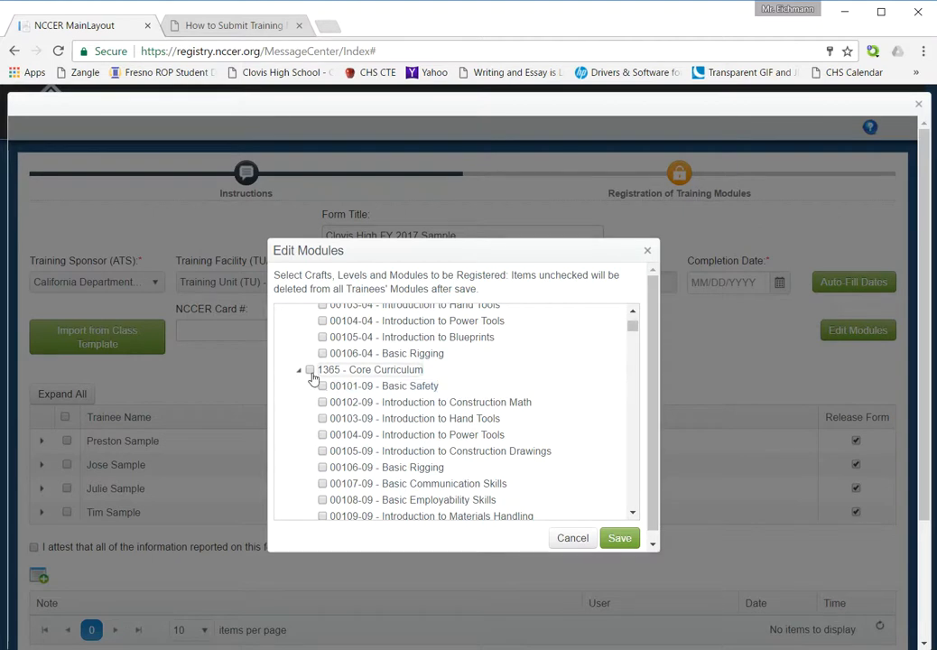
pyautogui.click(310, 368)
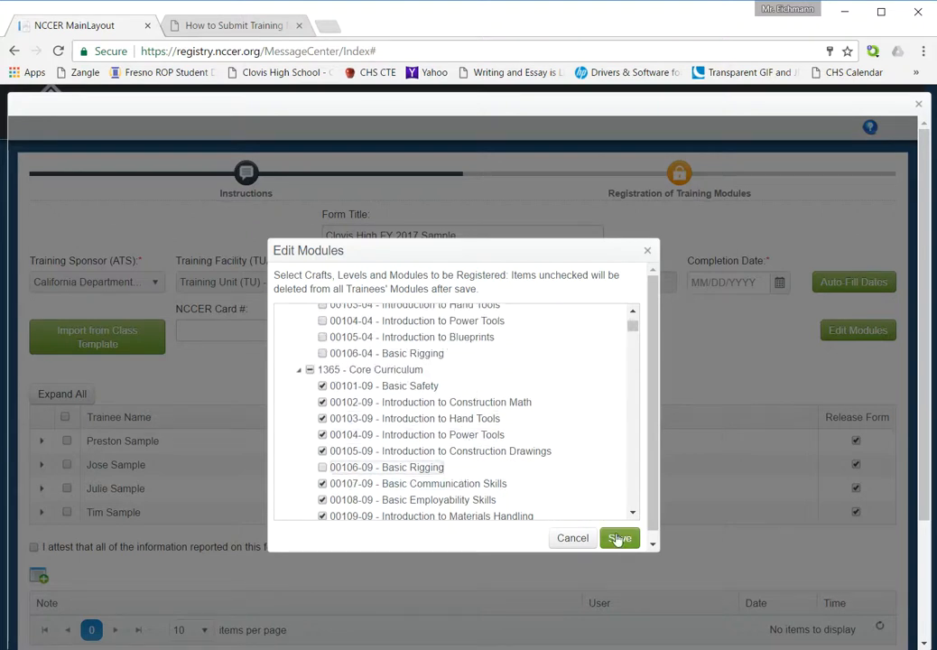
pyautogui.click(619, 538)
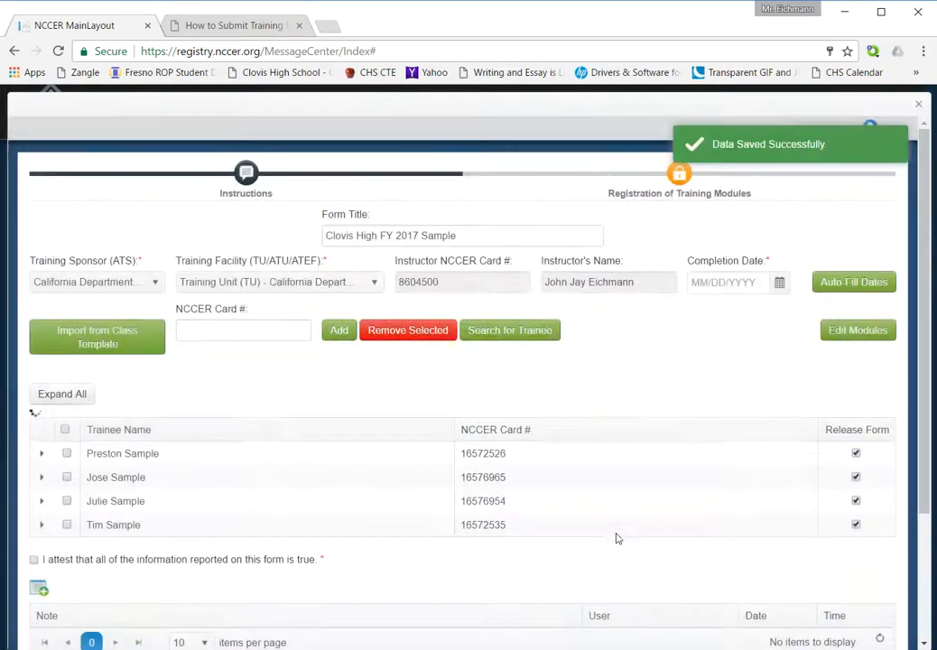
# Expand all trainees' module lists, re-save the module selection, and reach the Completion Date field
pyautogui.click(61, 394)
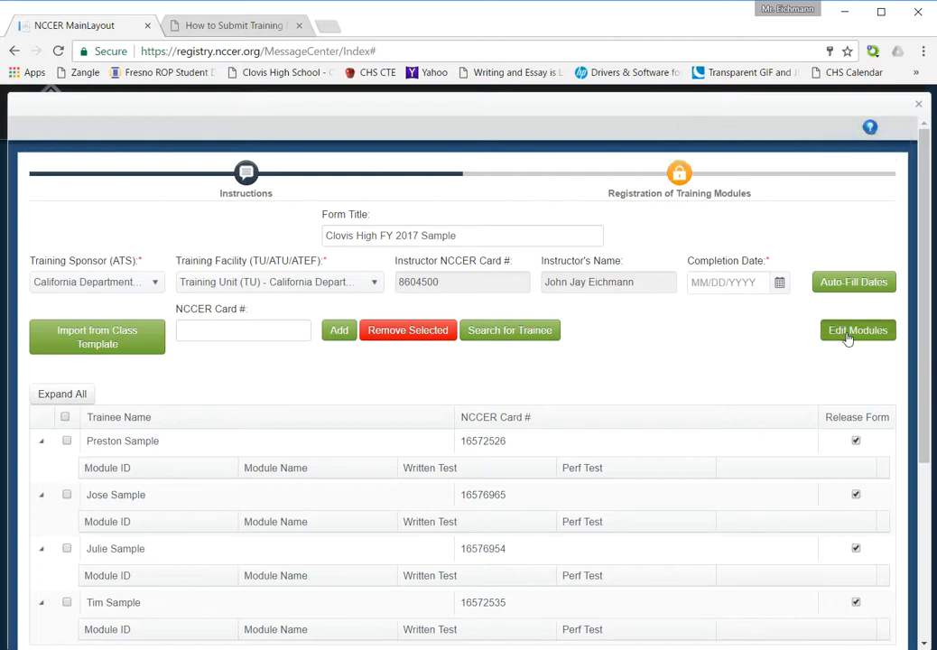
pyautogui.click(856, 329)
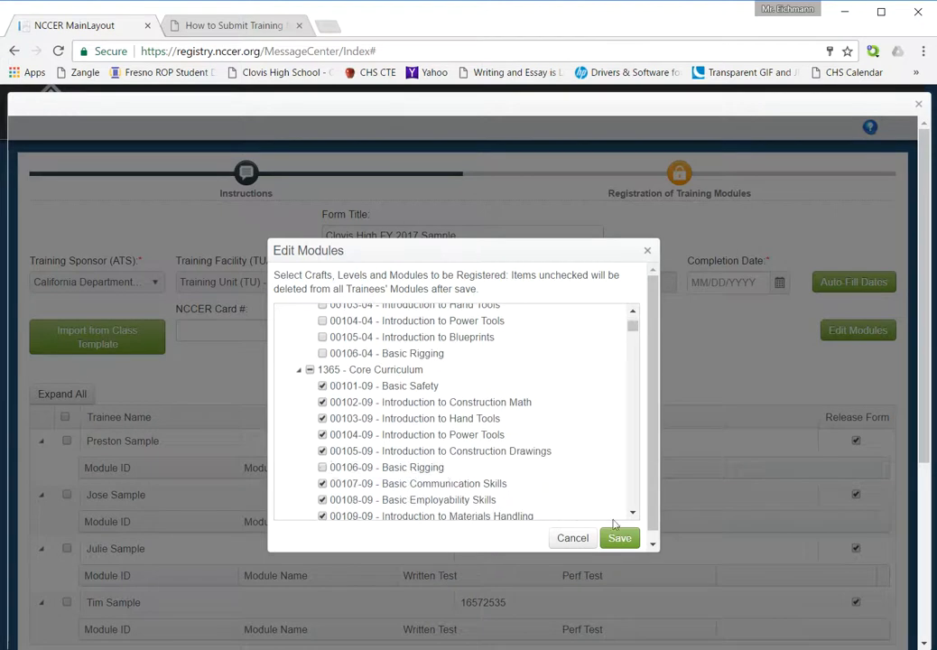
pyautogui.click(619, 538)
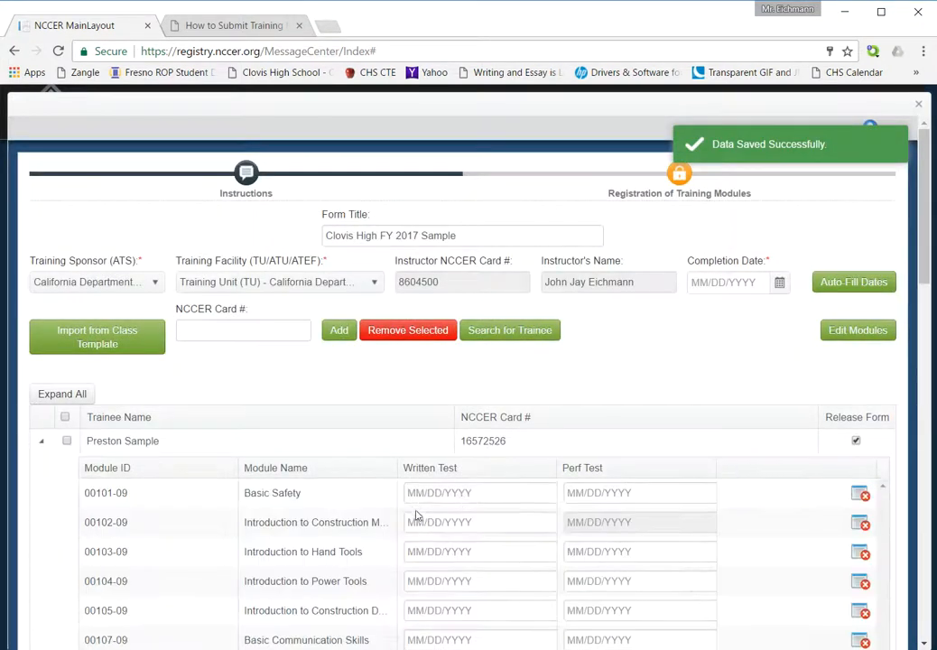
pyautogui.scroll(-3)
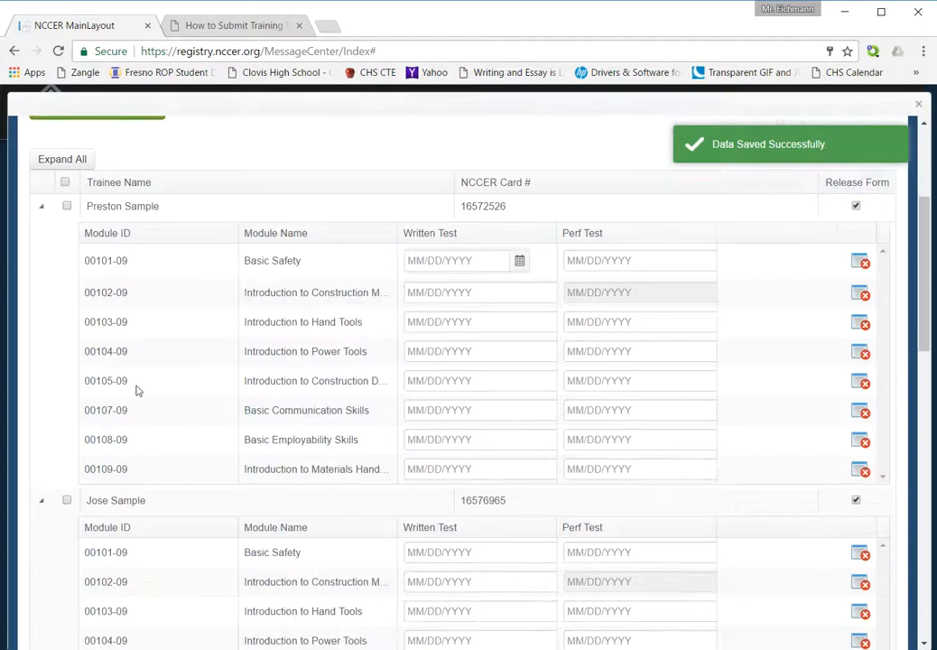
pyautogui.scroll(-3)
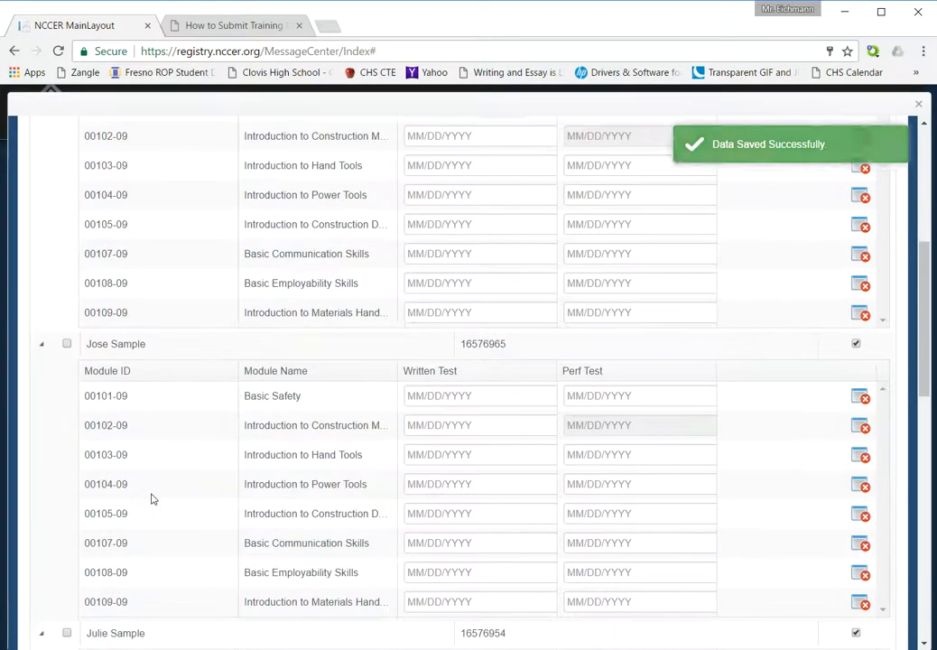
pyautogui.scroll(-3)
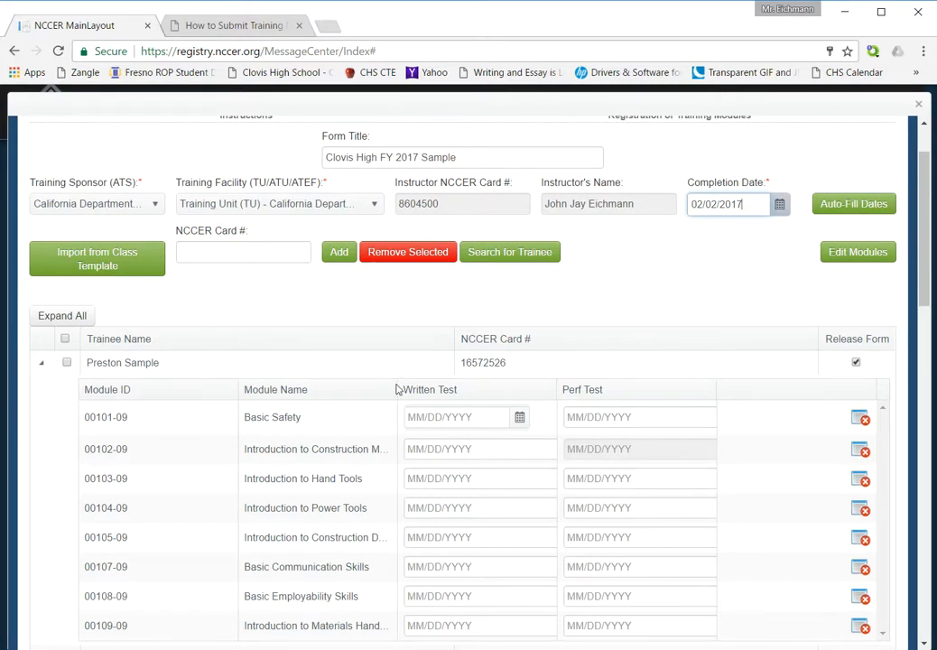
pyautogui.moveTo(679, 291)
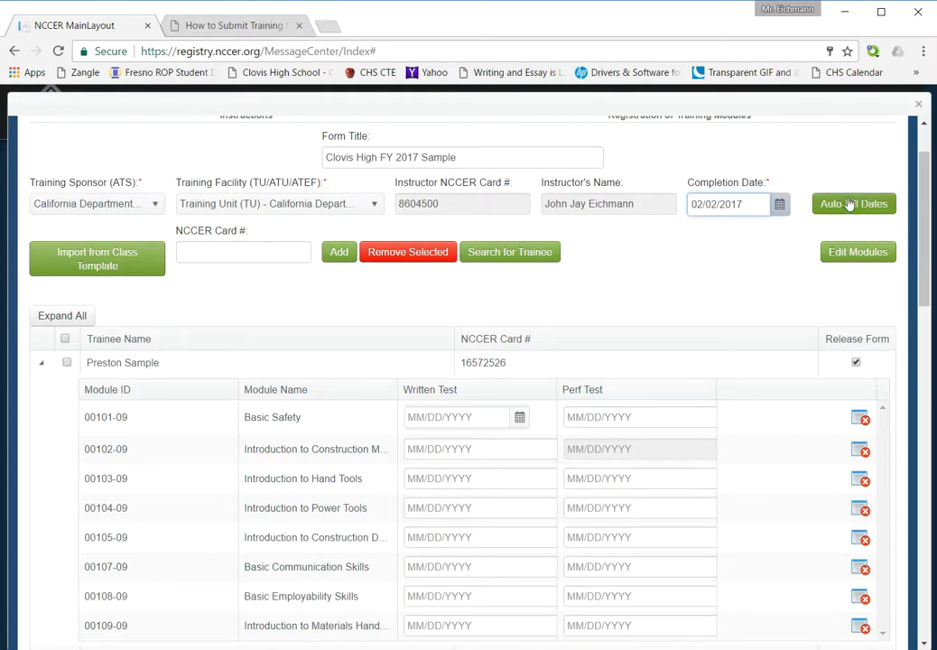
# Auto-fill every module's written and performance test dates with 02/02/2017
pyautogui.click(852, 202)
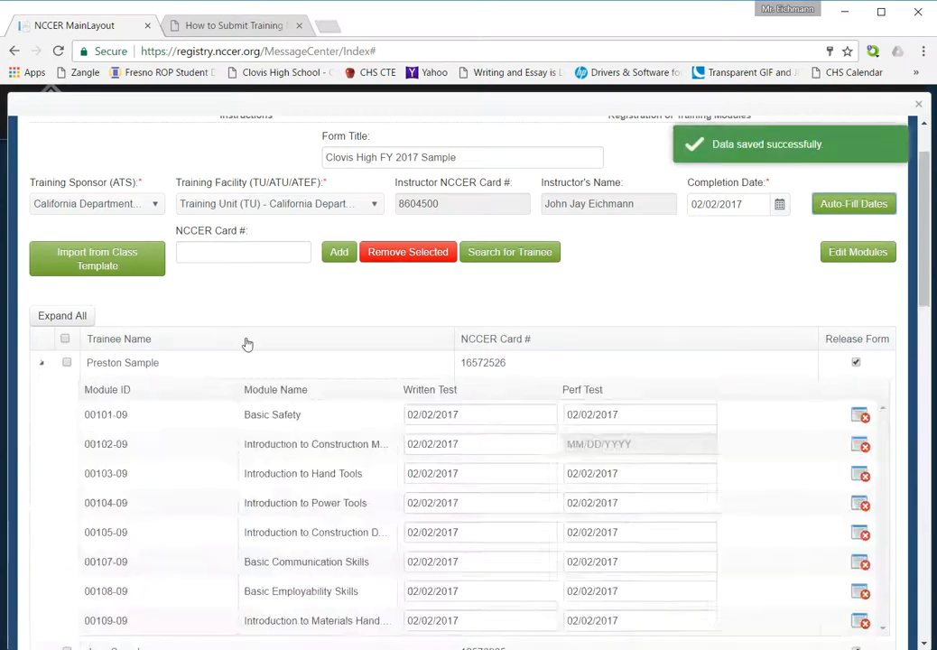
pyautogui.scroll(-3)
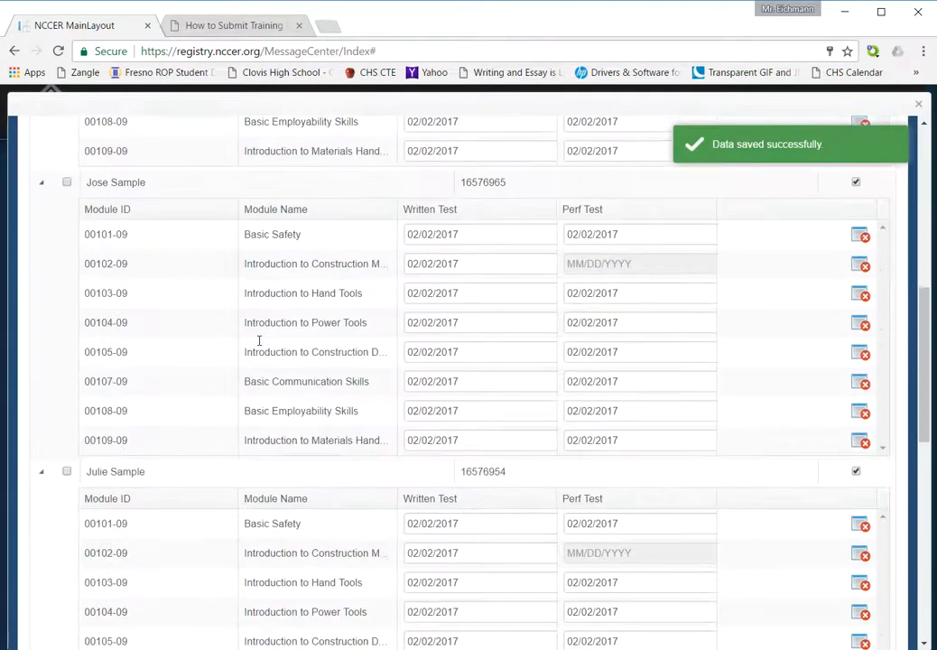
pyautogui.scroll(-3)
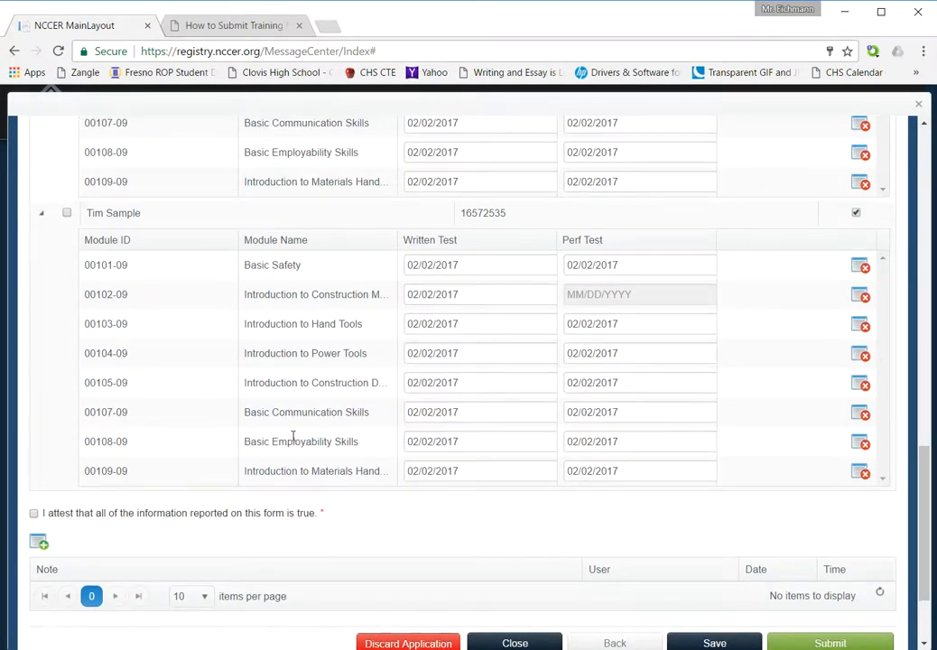
pyautogui.moveTo(227, 371)
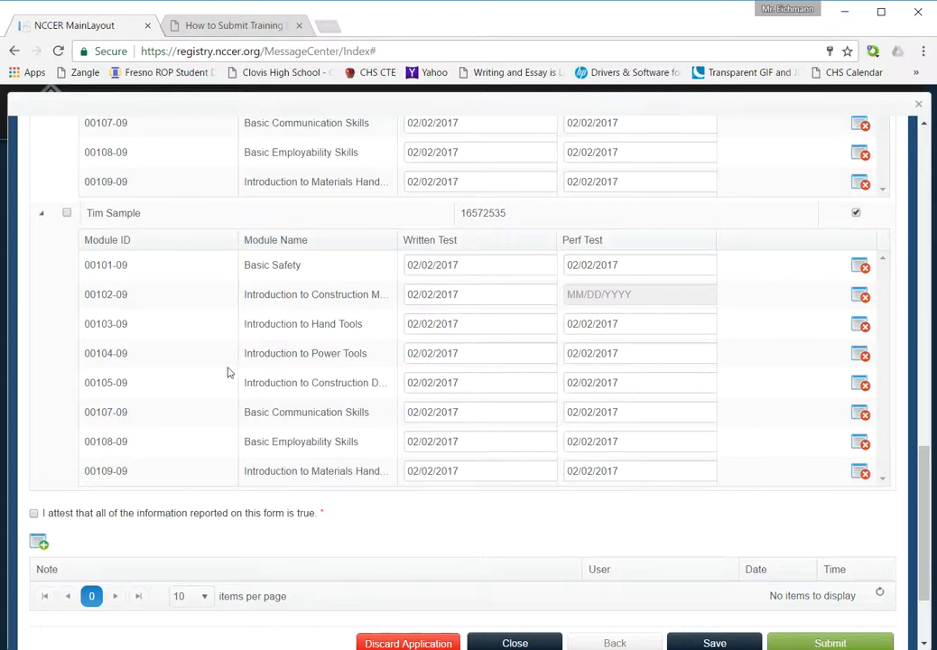
pyautogui.moveTo(118, 251)
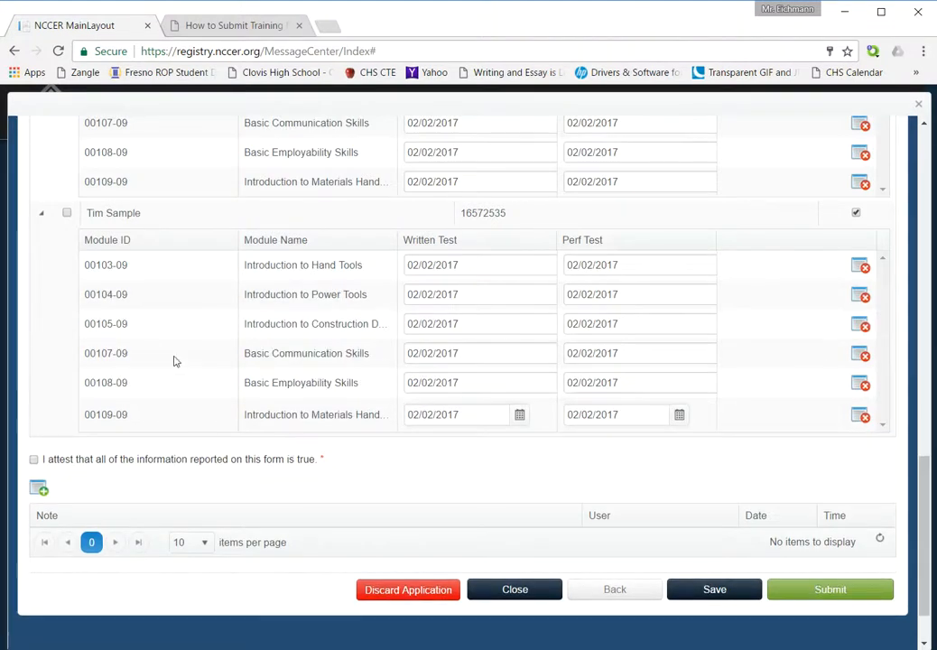
pyautogui.moveTo(282, 448)
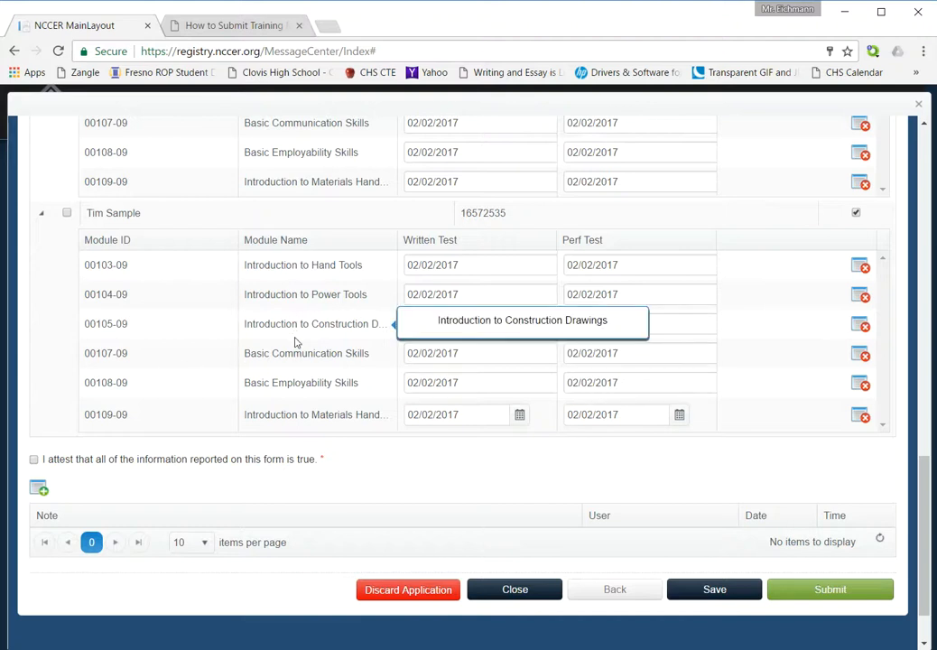
pyautogui.scroll(3)
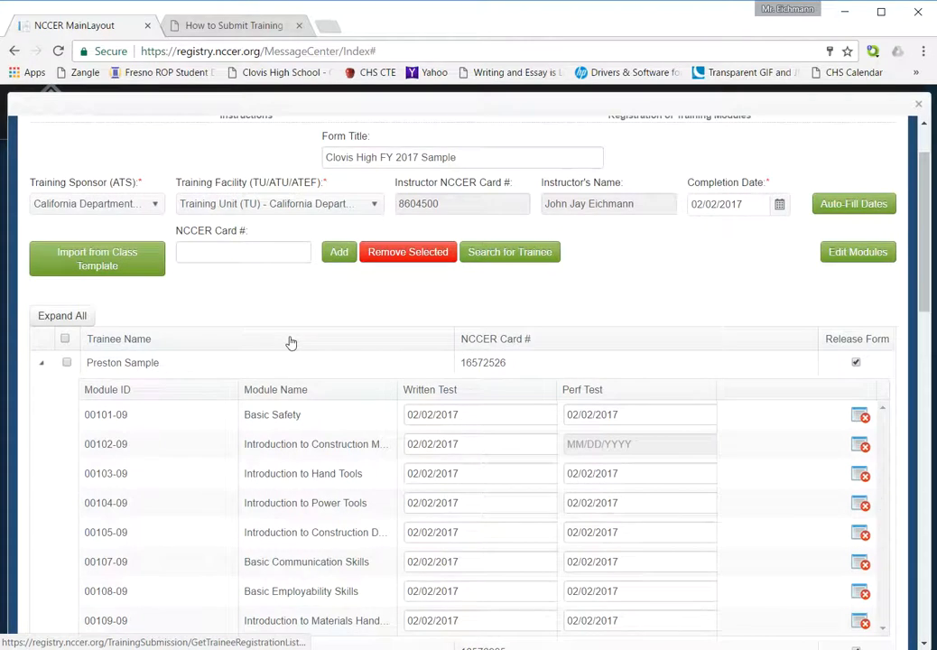
# Save the completed registration form and confirm the successful-save notice
pyautogui.scroll(-3)
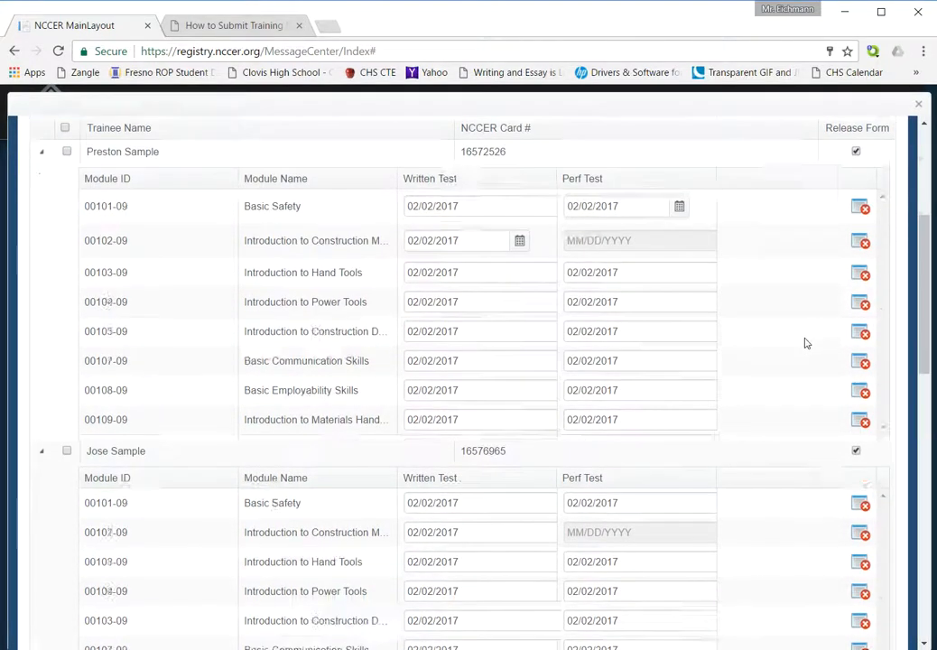
pyautogui.scroll(-3)
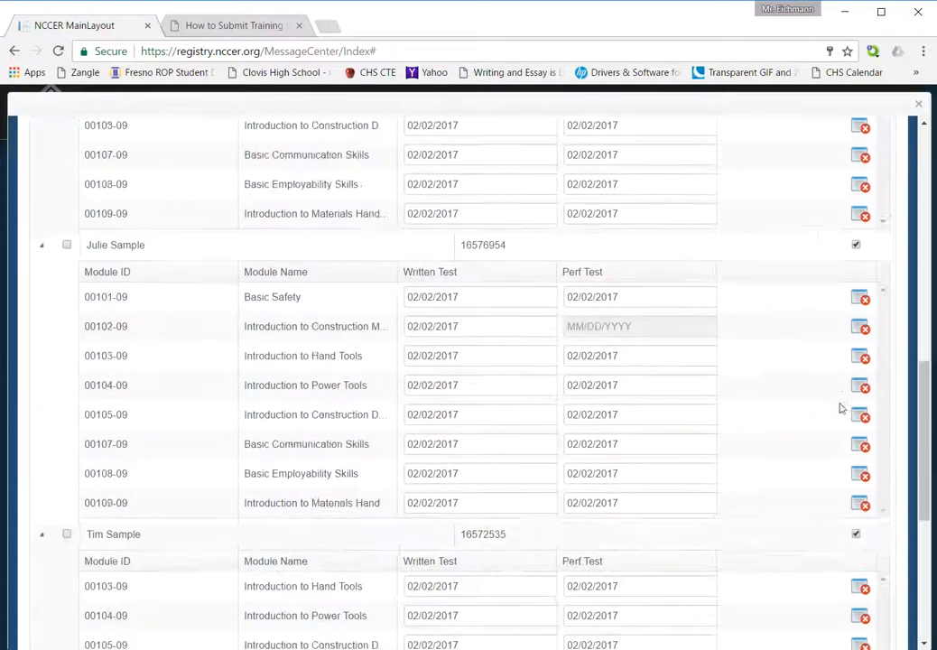
pyautogui.scroll(-3)
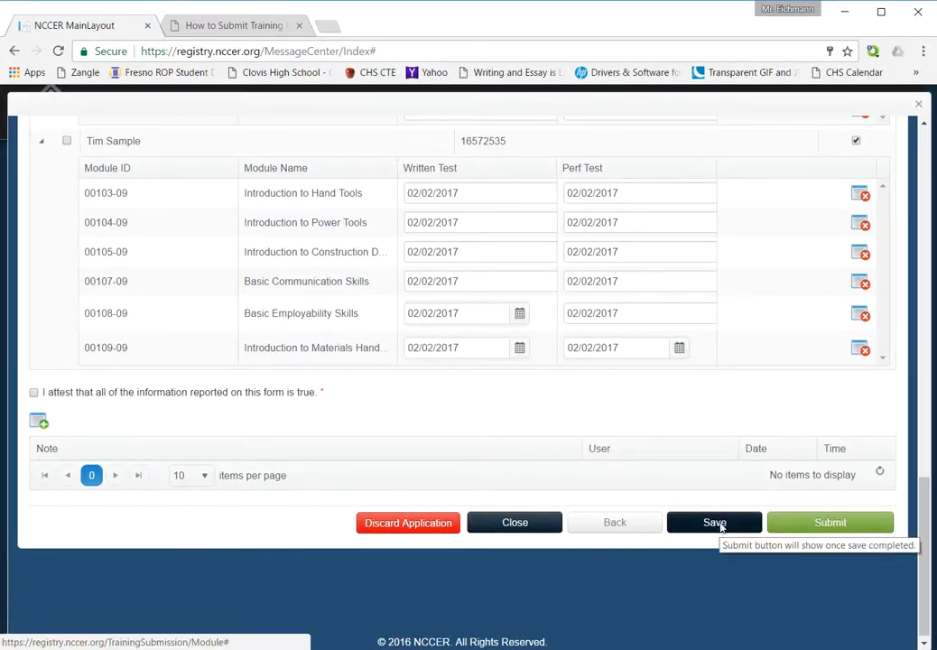
pyautogui.click(715, 522)
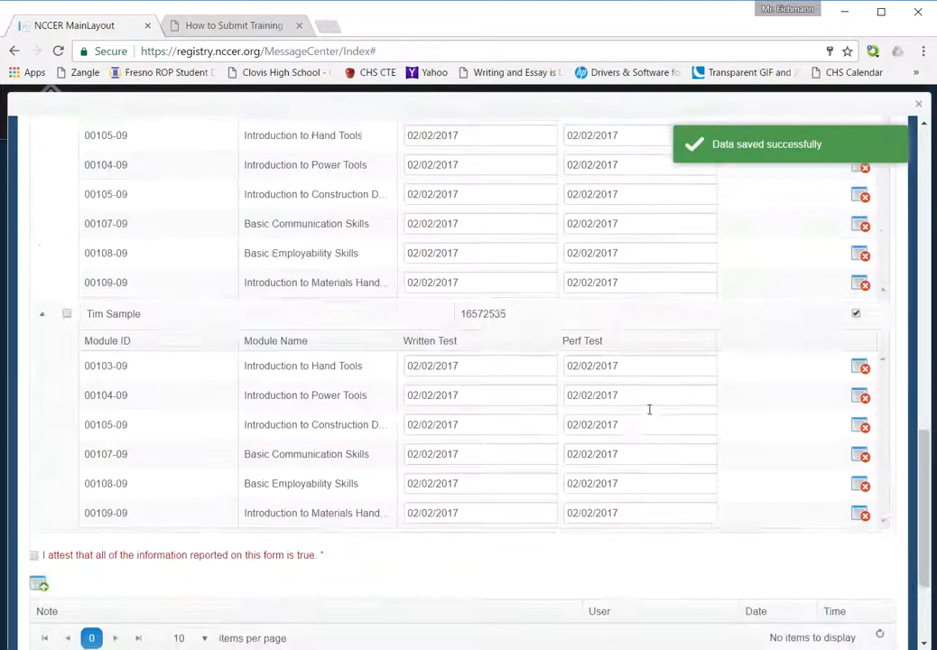
pyautogui.scroll(-3)
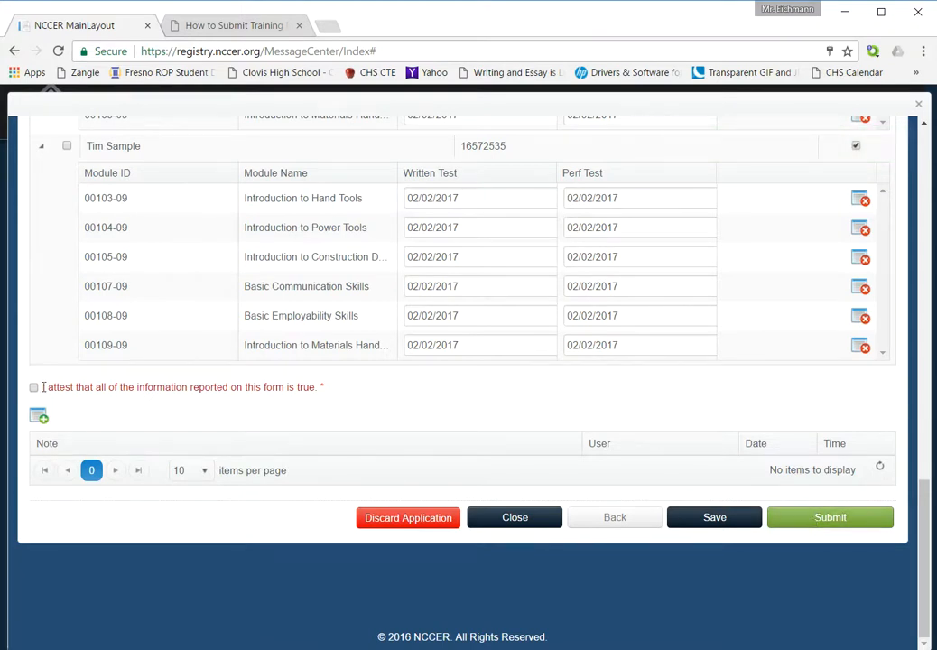
pyautogui.moveTo(700, 397)
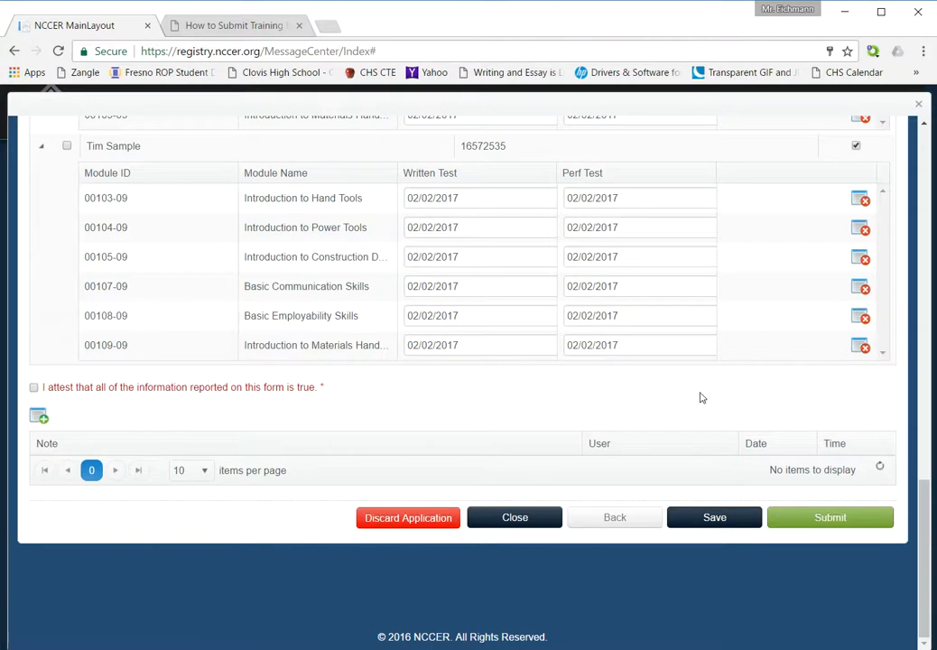
pyautogui.moveTo(679, 398)
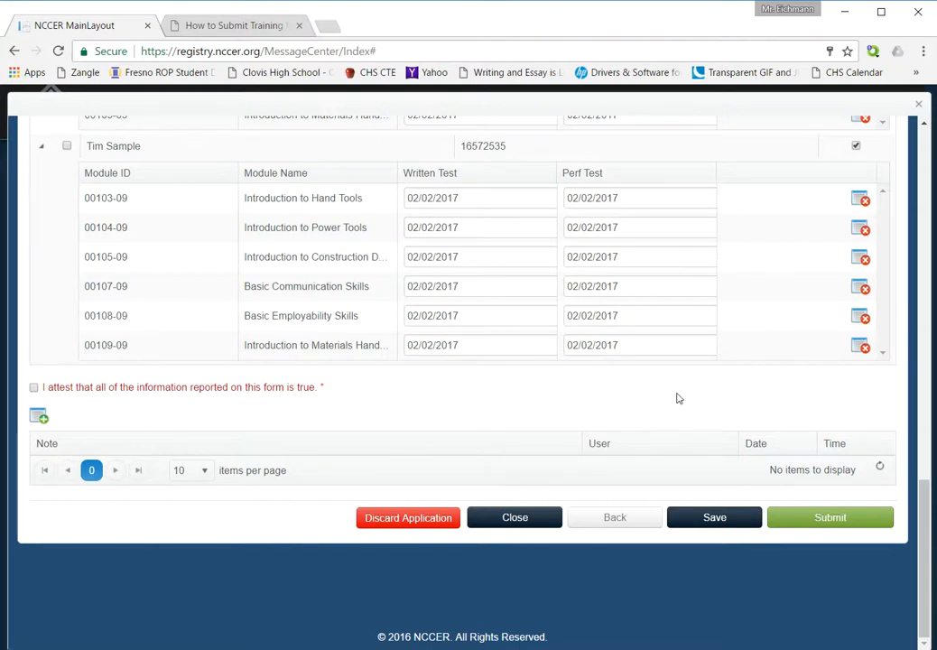
pyautogui.moveTo(722, 424)
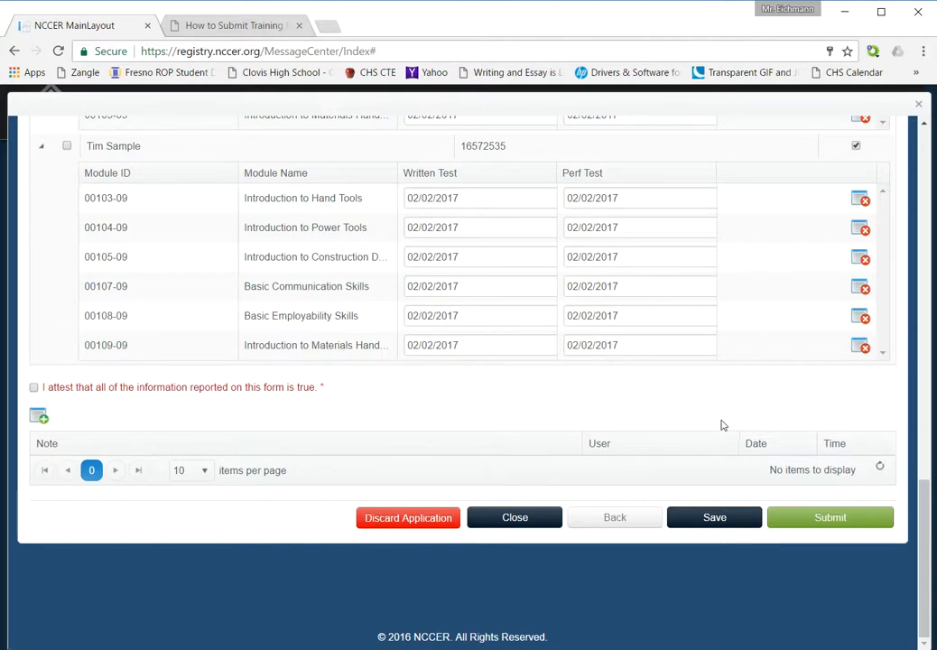